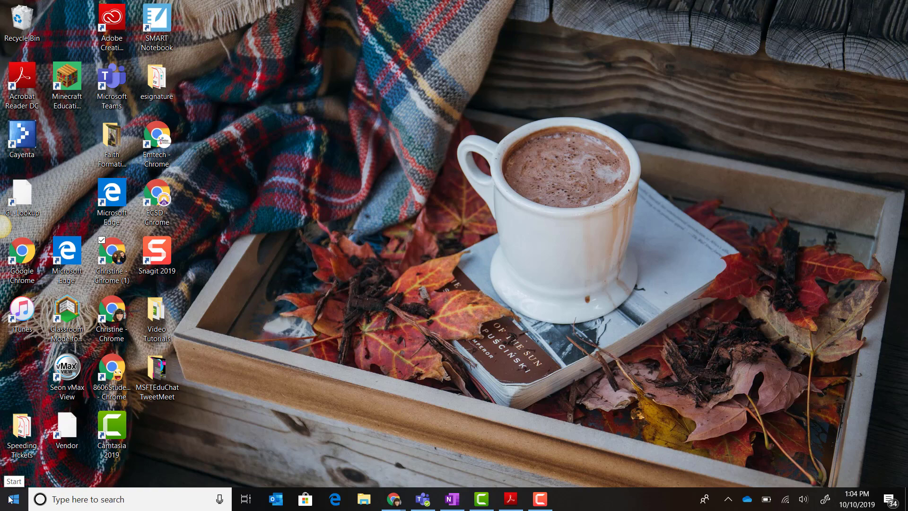
Step: Open the Start menu and scroll the app list to the O section showing OneNote
left_click(7, 498)
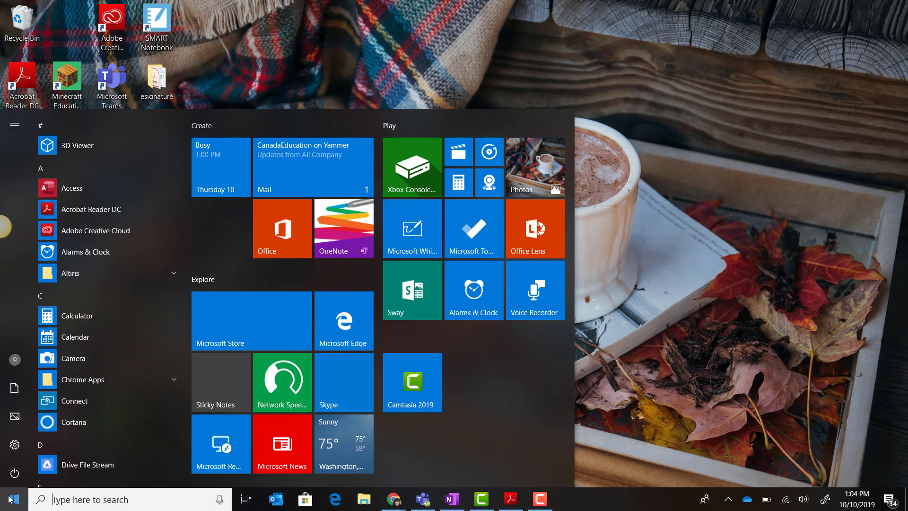
scroll("down", 3)
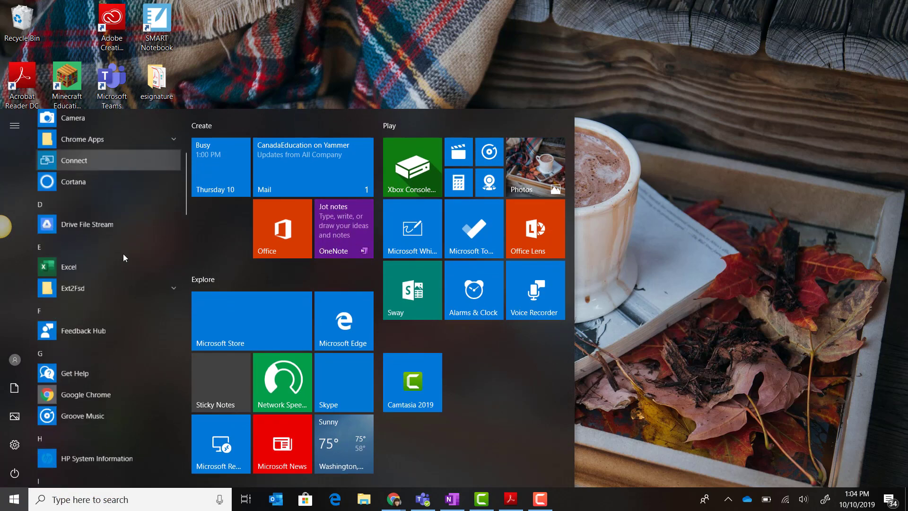
scroll("down", 3)
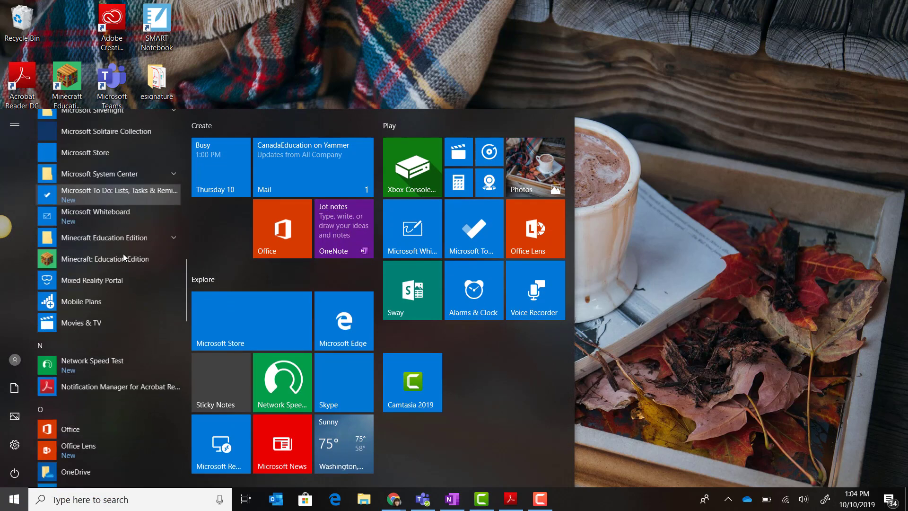
scroll("down", 3)
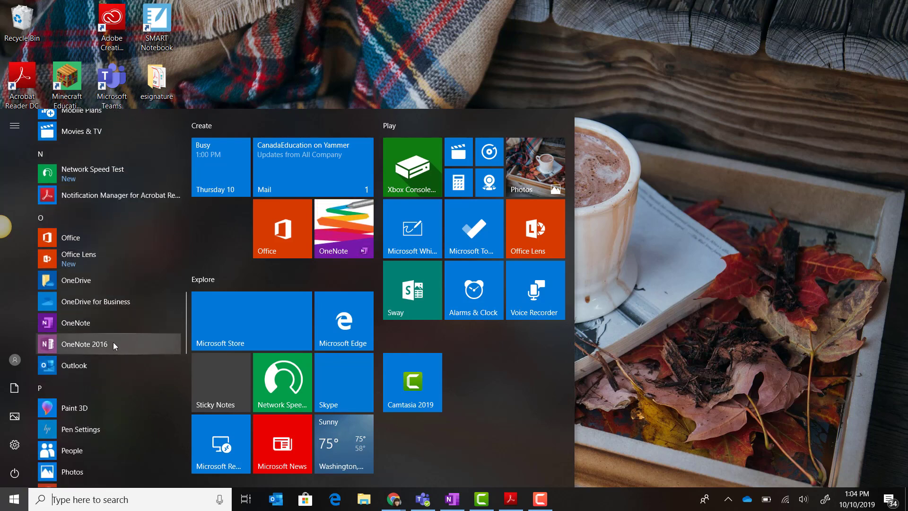
mouse_move(131, 350)
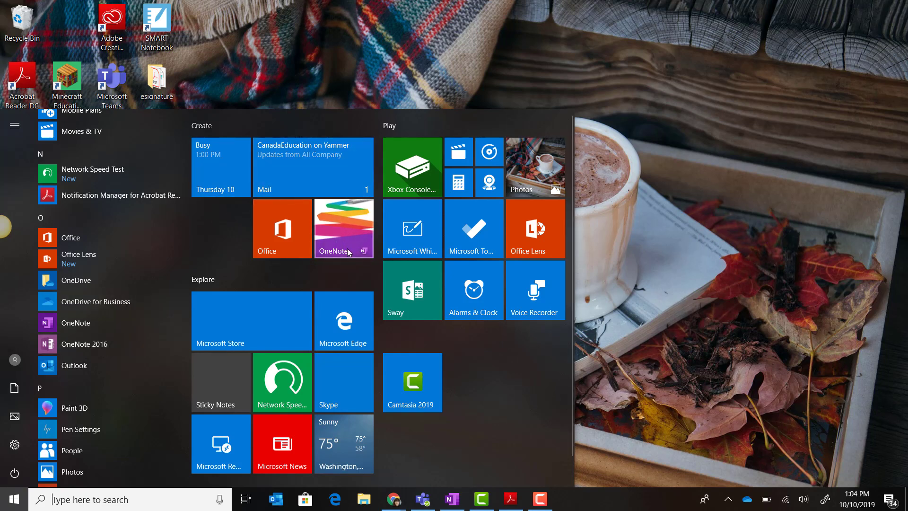
mouse_move(337, 229)
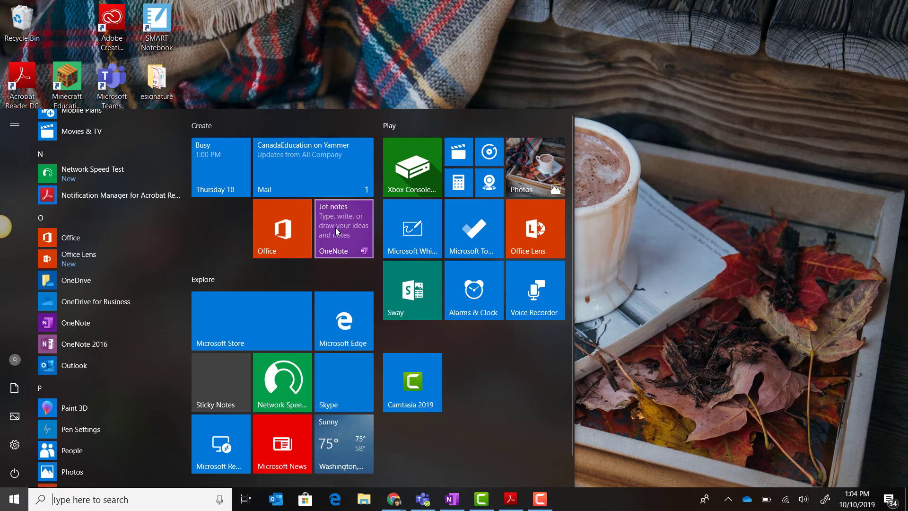
Step: Launch OneNote on the Breakout with OneNote notebook and expand the notebooks list
left_click(344, 228)
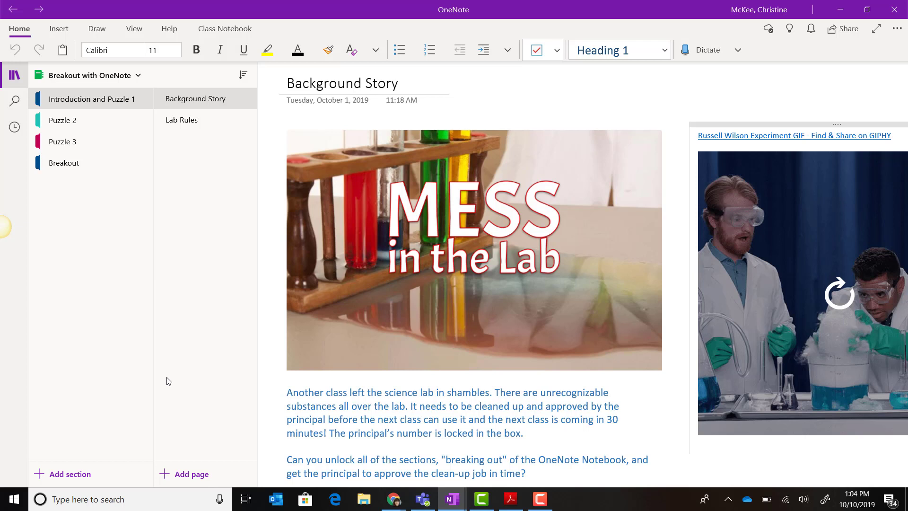
mouse_move(118, 185)
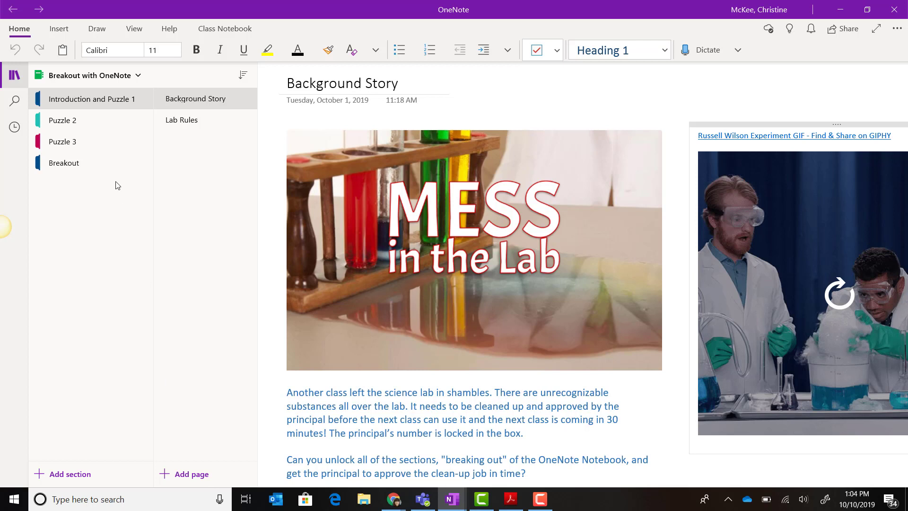
mouse_move(98, 79)
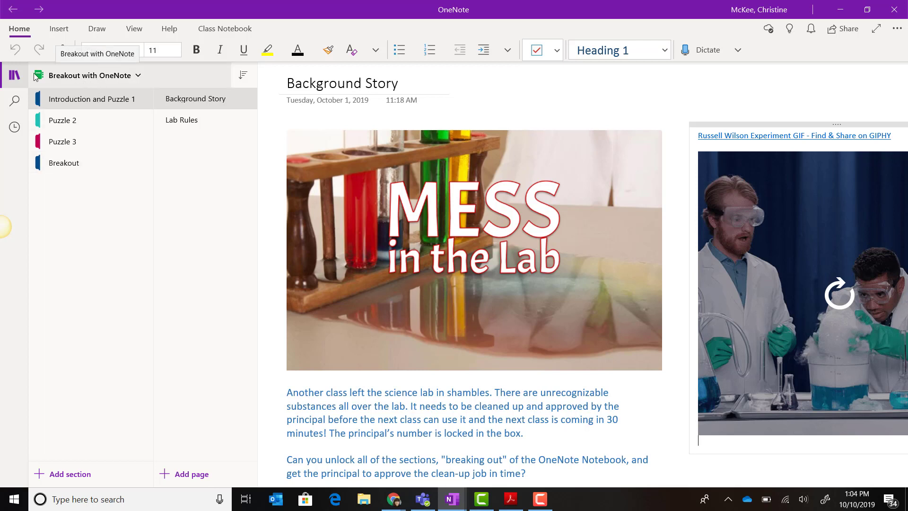
mouse_move(96, 80)
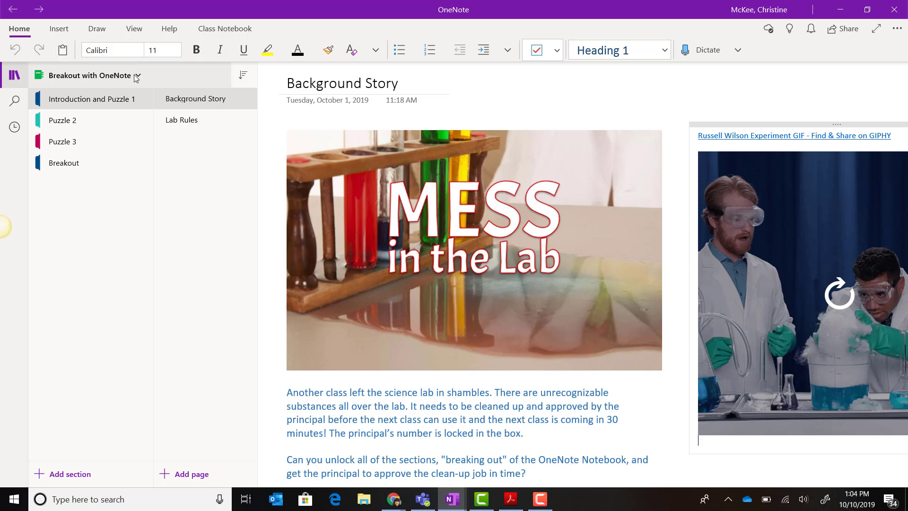
left_click(137, 76)
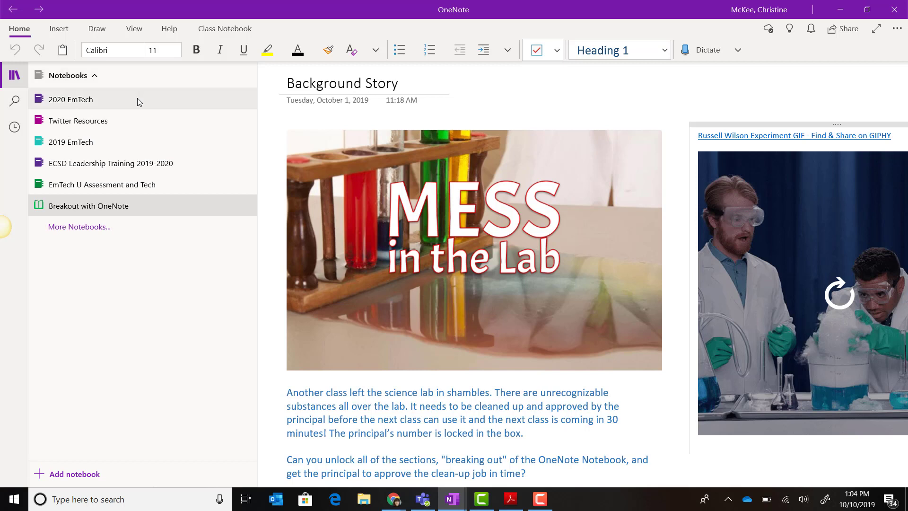
mouse_move(139, 125)
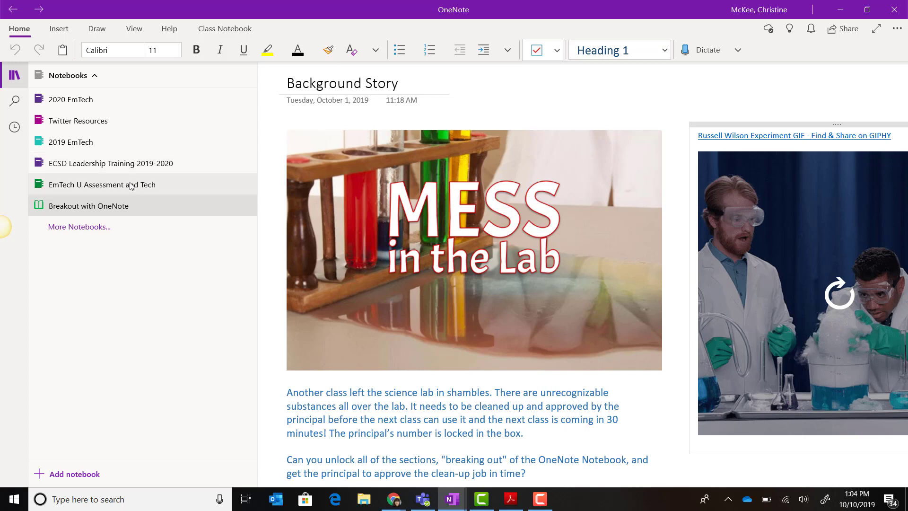
mouse_move(127, 202)
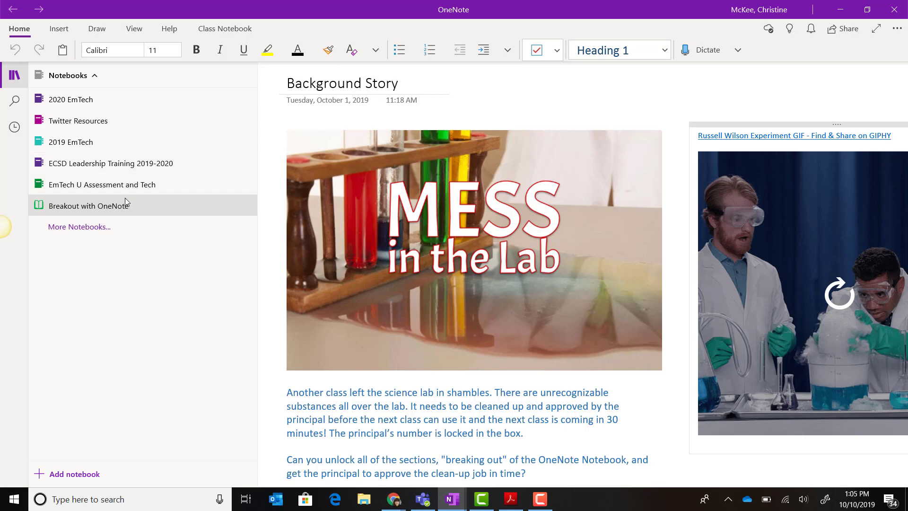
mouse_move(107, 401)
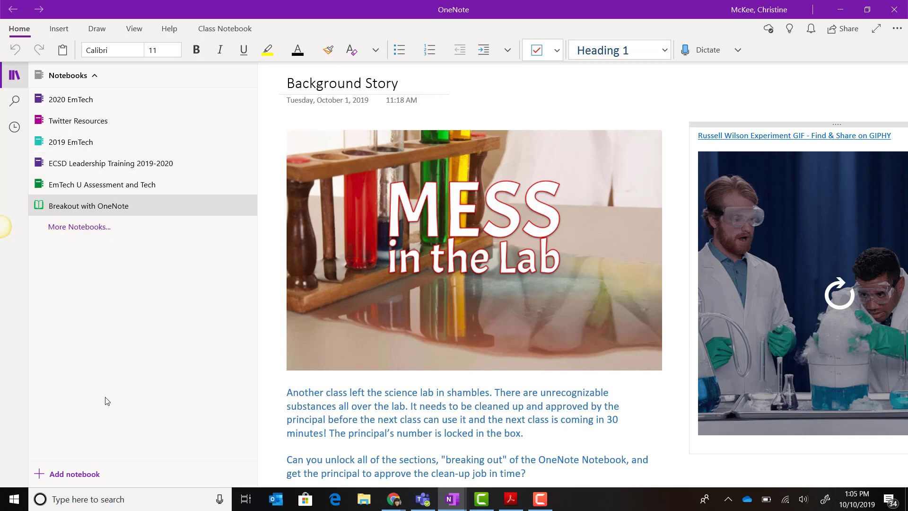
mouse_move(103, 417)
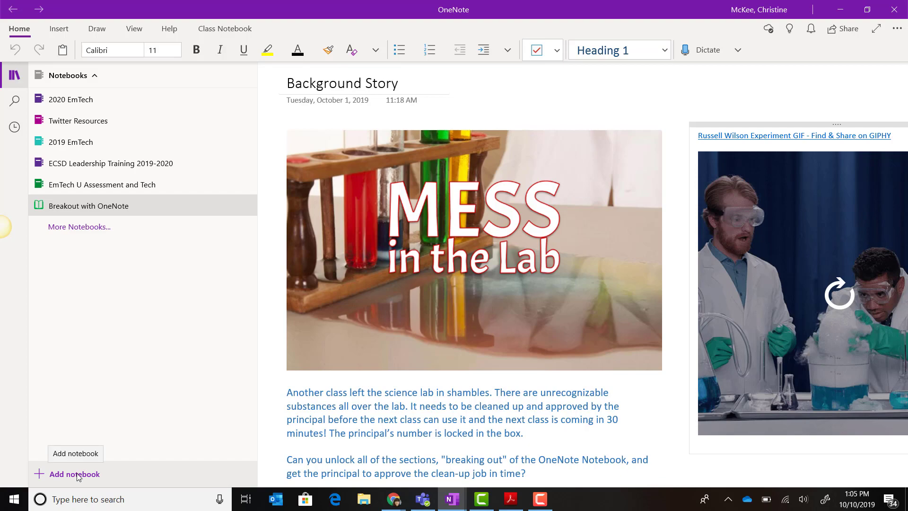
Step: Add a notebook named 'Mess in the Lab Breakout'
left_click(74, 474)
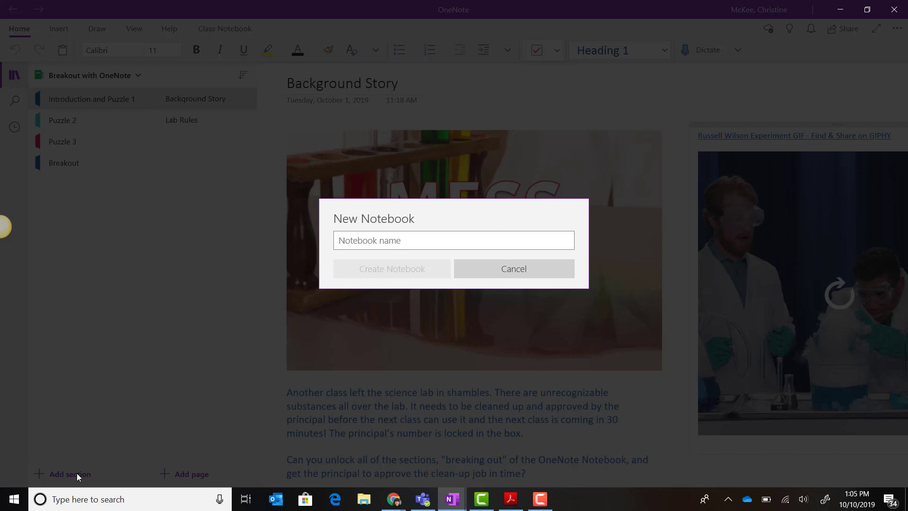
type("Mess in the Lab Breakout")
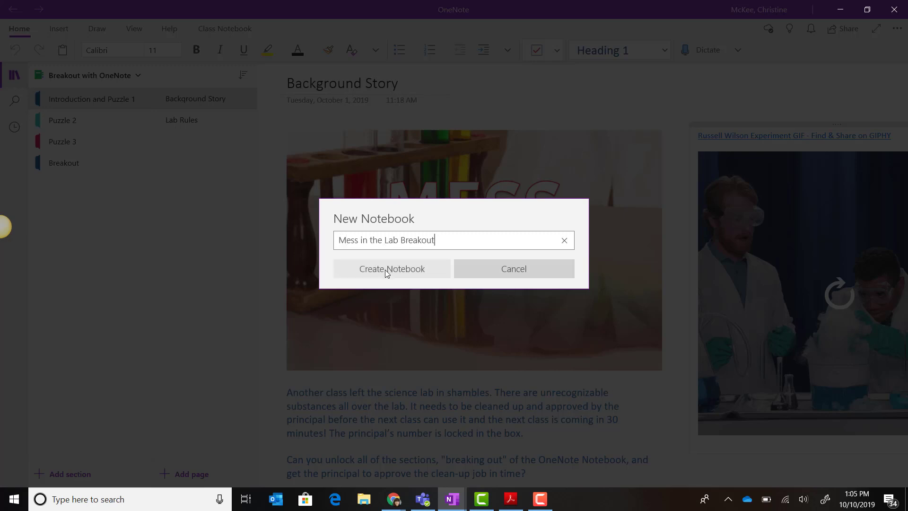
left_click(392, 269)
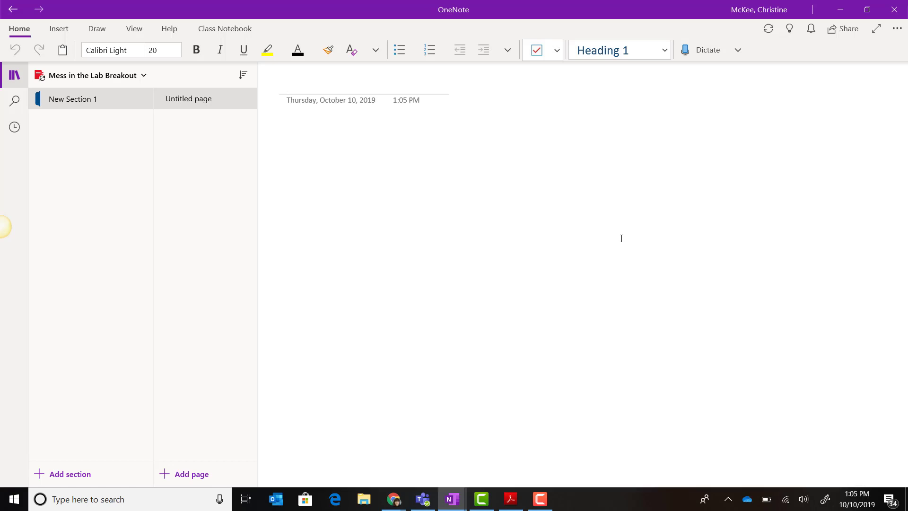
Step: Select the new notebook's blank untitled page for editing
left_click(290, 84)
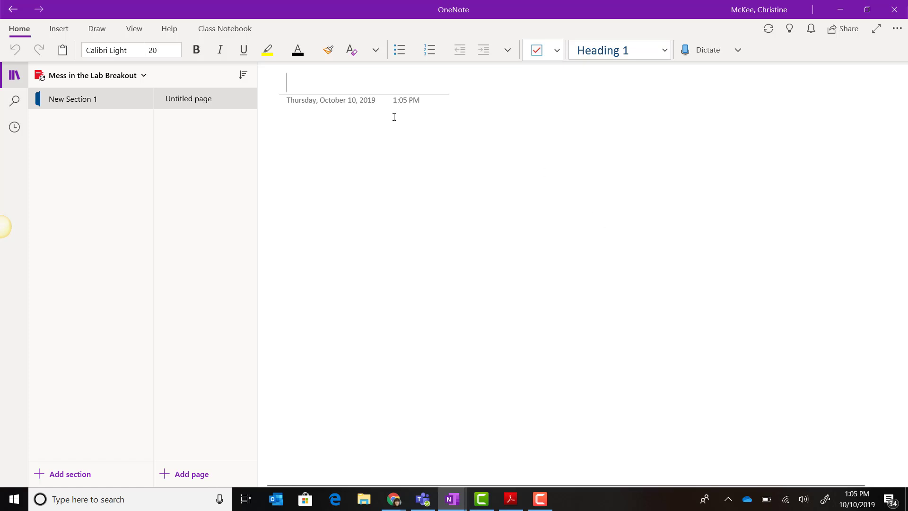
mouse_move(101, 83)
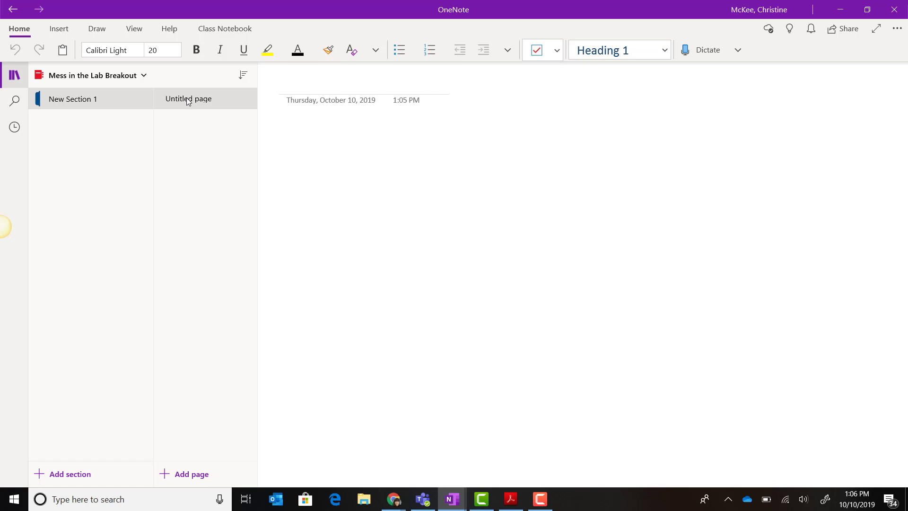
left_click(290, 83)
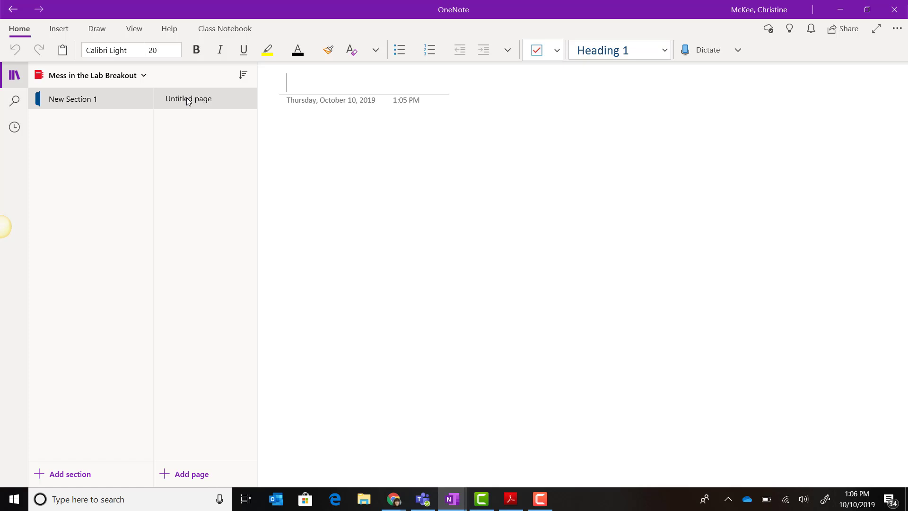
mouse_move(124, 102)
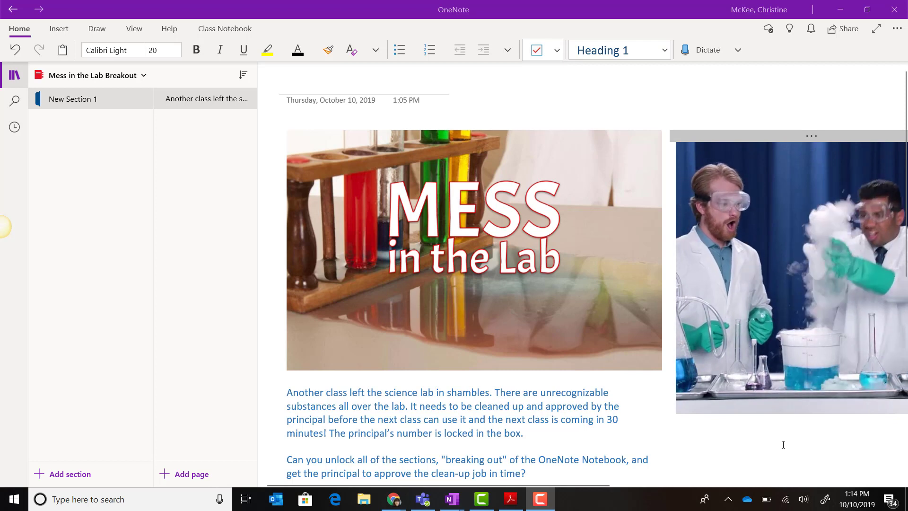
mouse_move(740, 371)
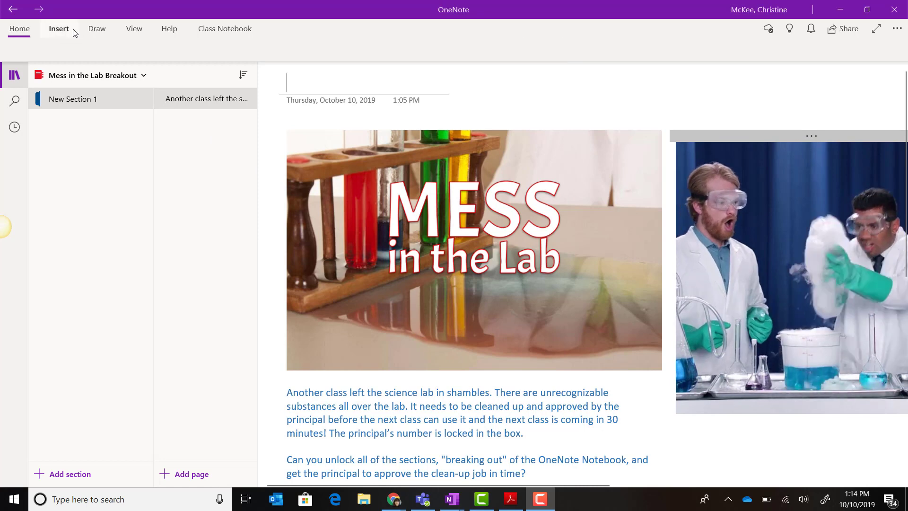
Step: Enter the 'Background Story' page title and scroll through the story content
left_click(58, 29)
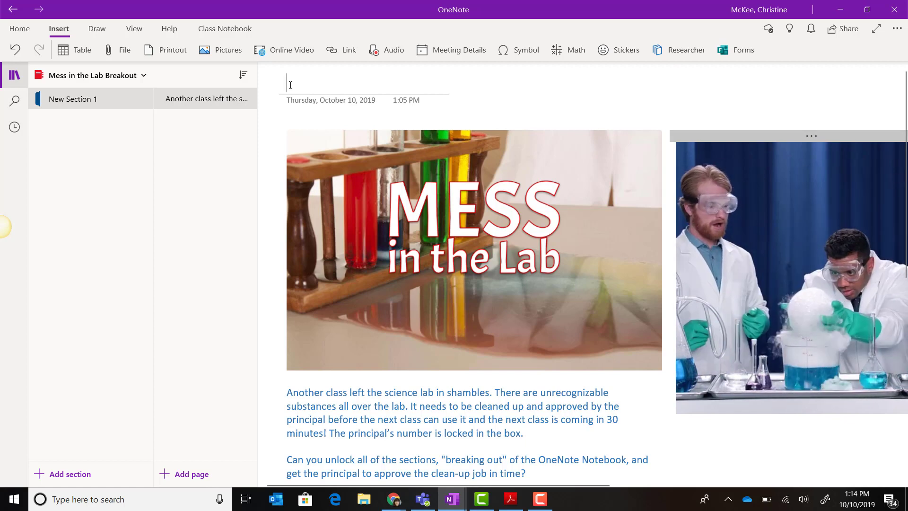
type("Background Story")
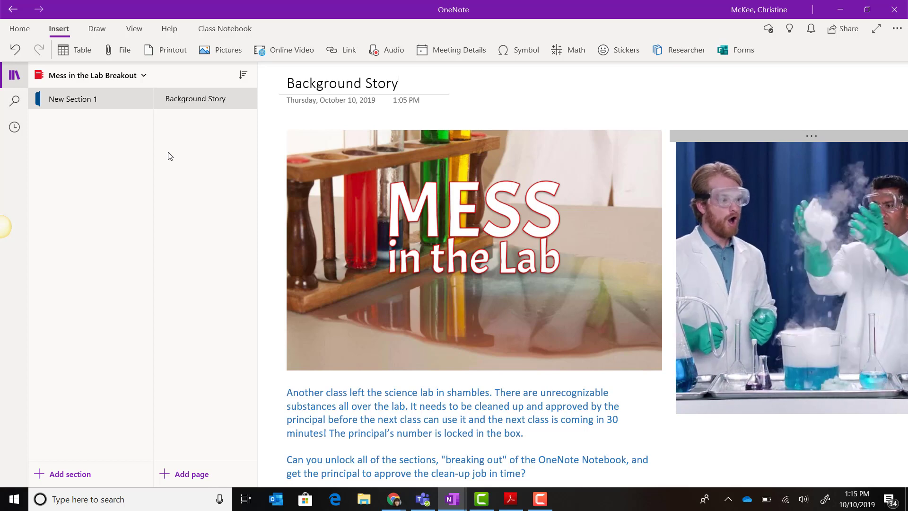
scroll("down", 3)
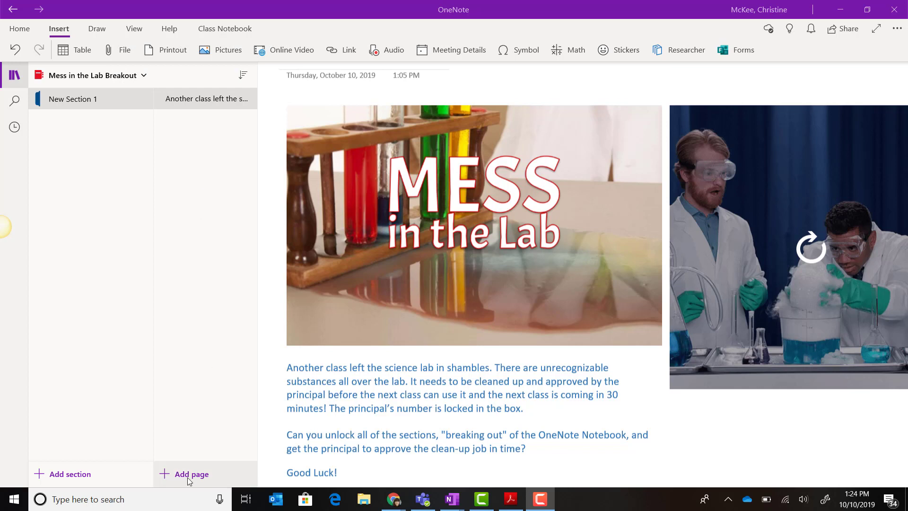
Step: Add a new page titled 'Clue #1' and move into its body
left_click(192, 474)
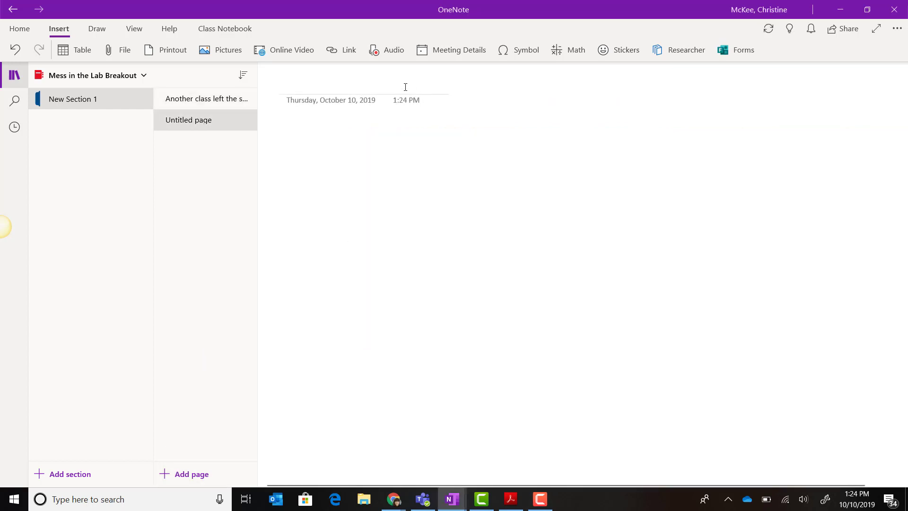
type("Clue")
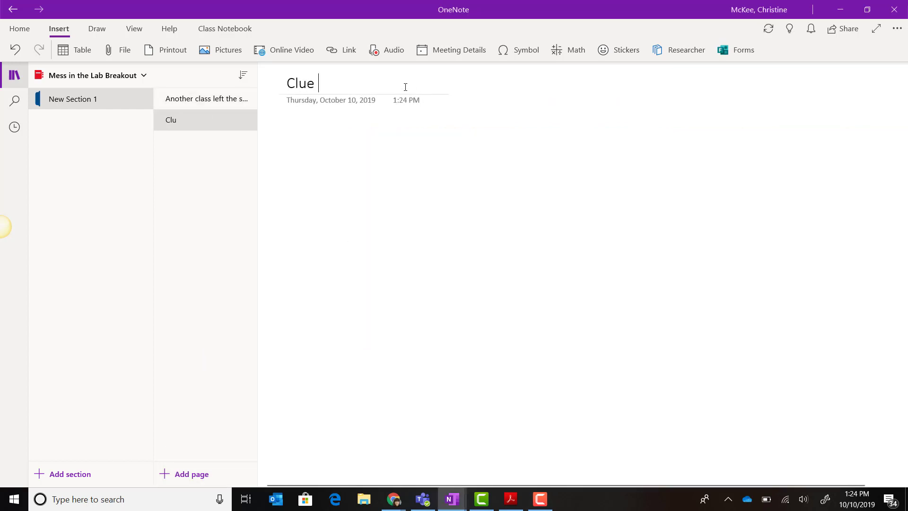
type("#1")
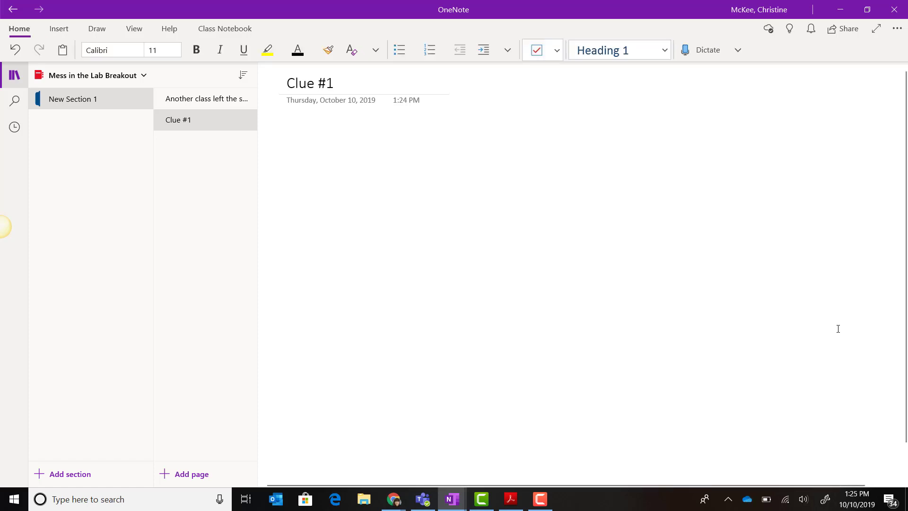
left_click(287, 135)
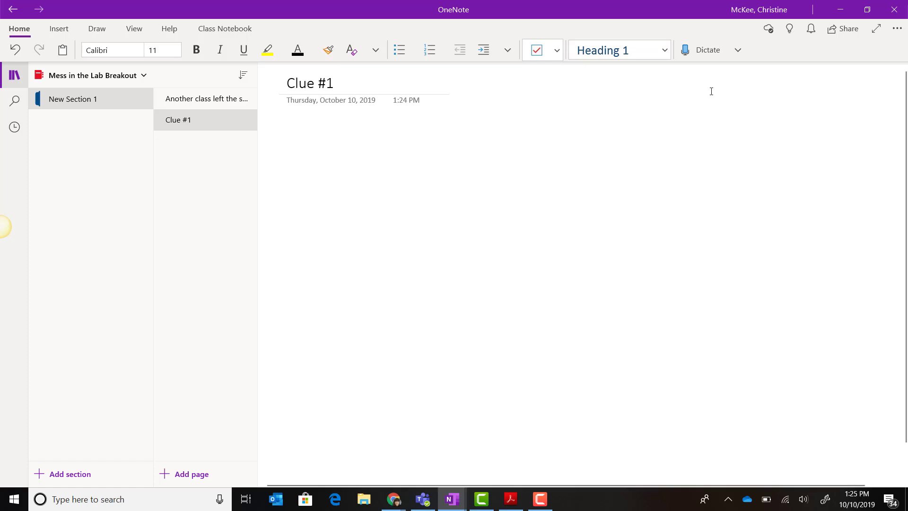
mouse_move(580, 21)
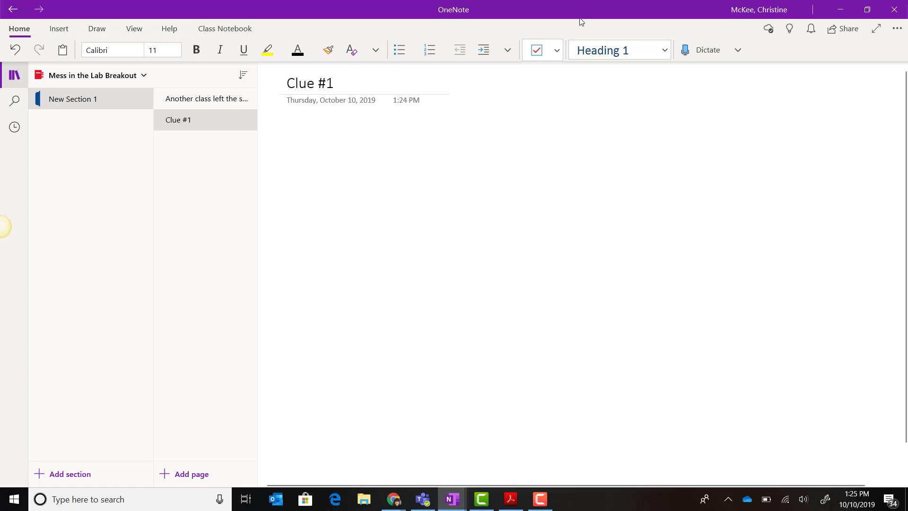
Step: Dictate 'And in order to use speech to text' onto the Clue #1 page
left_click(664, 50)
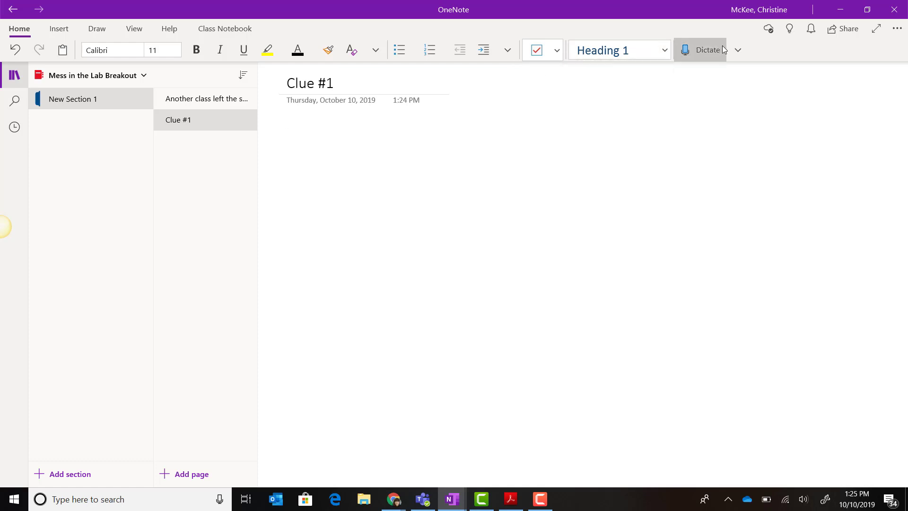
mouse_move(710, 63)
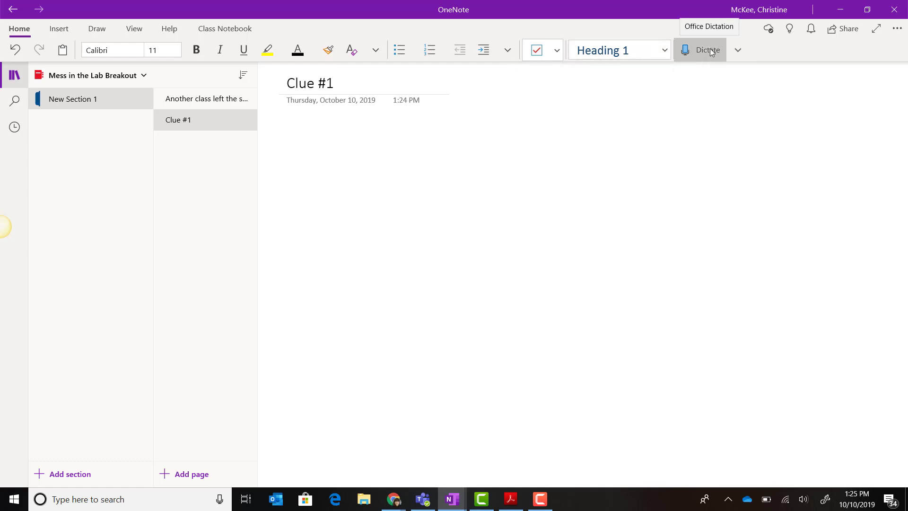
left_click(699, 50)
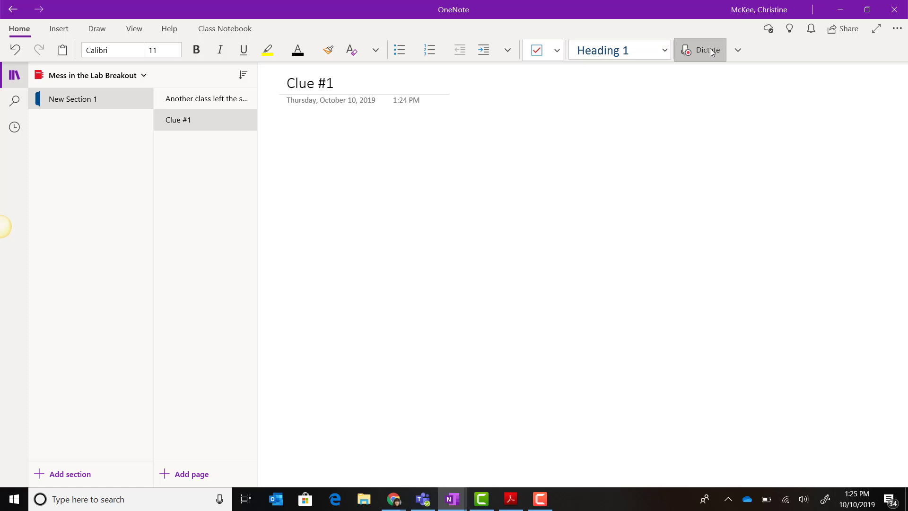
type("And in order to")
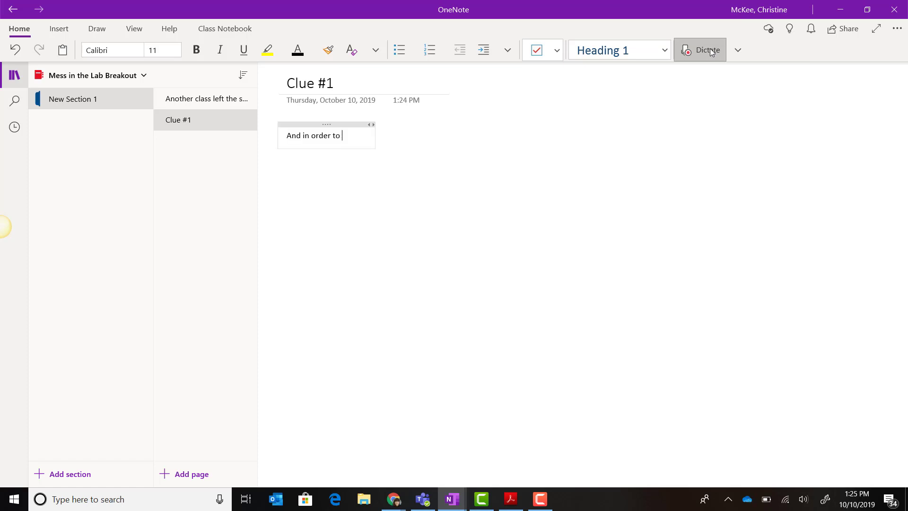
type("use speech to text")
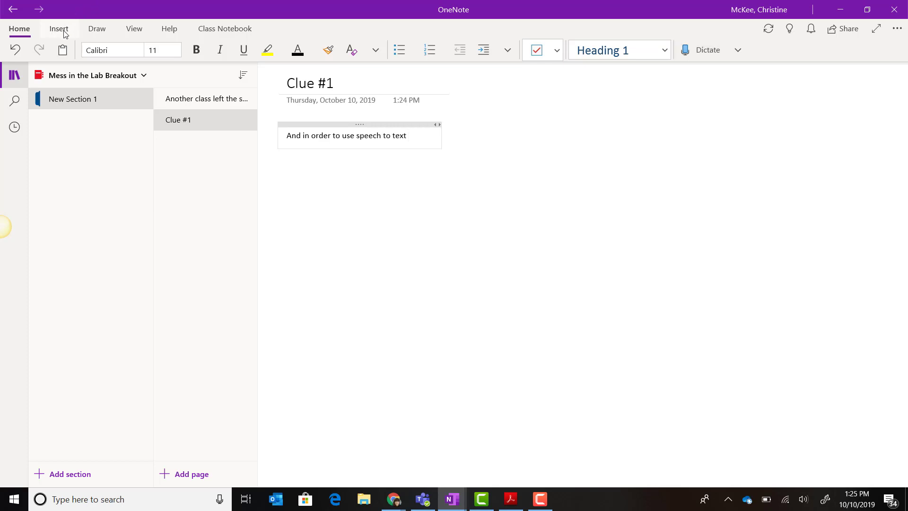
left_click(58, 28)
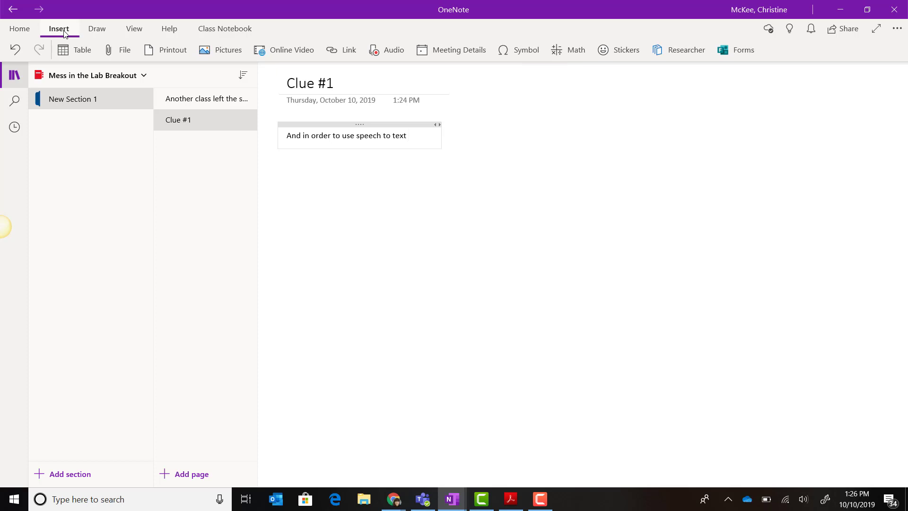
left_click(408, 135)
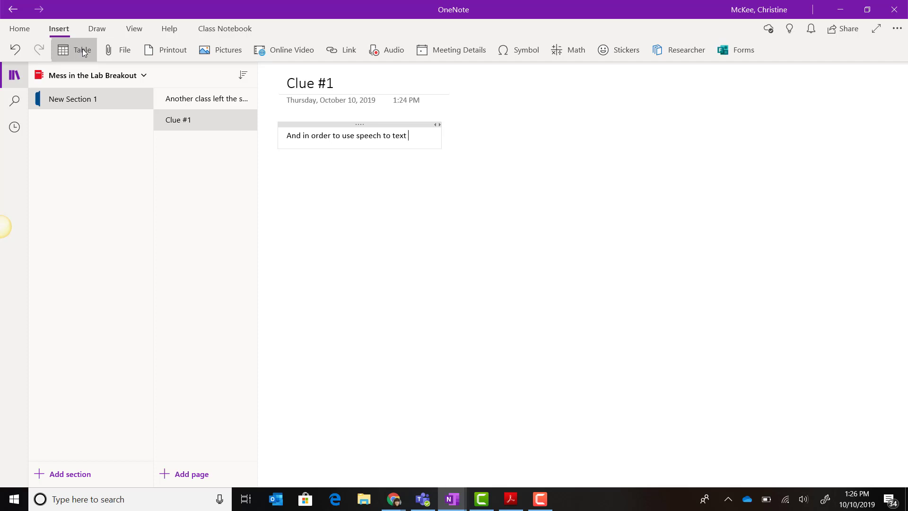
mouse_move(83, 51)
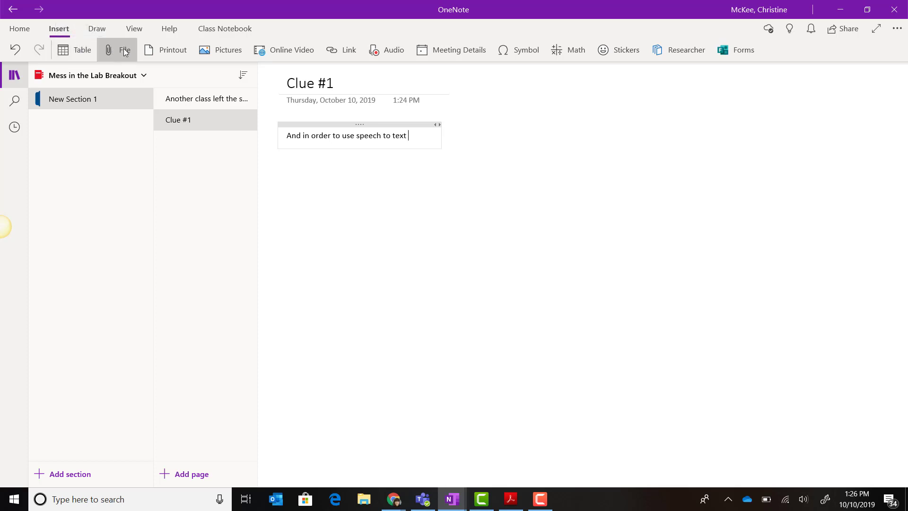
mouse_move(164, 50)
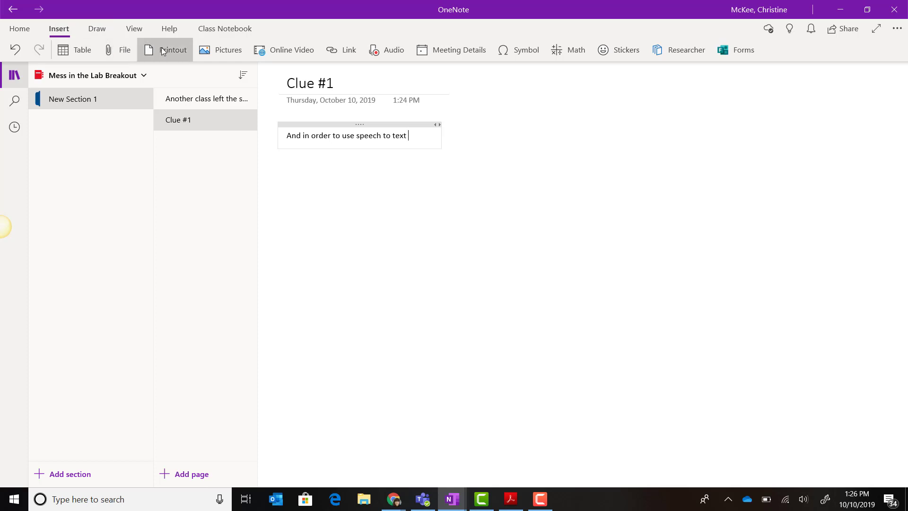
mouse_move(165, 50)
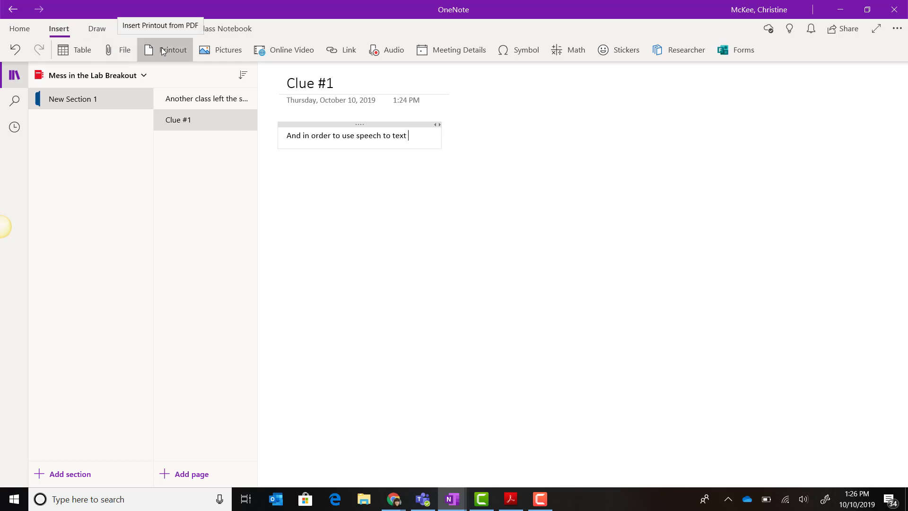
mouse_move(217, 57)
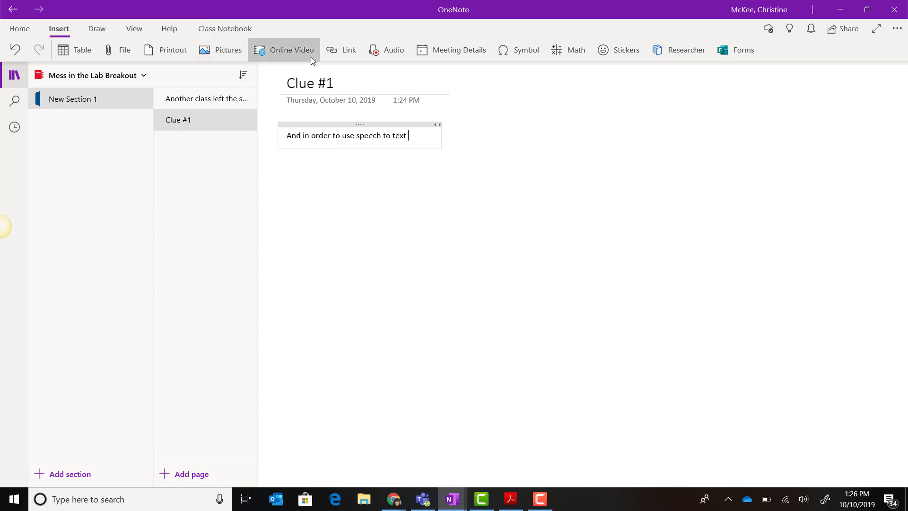
mouse_move(333, 51)
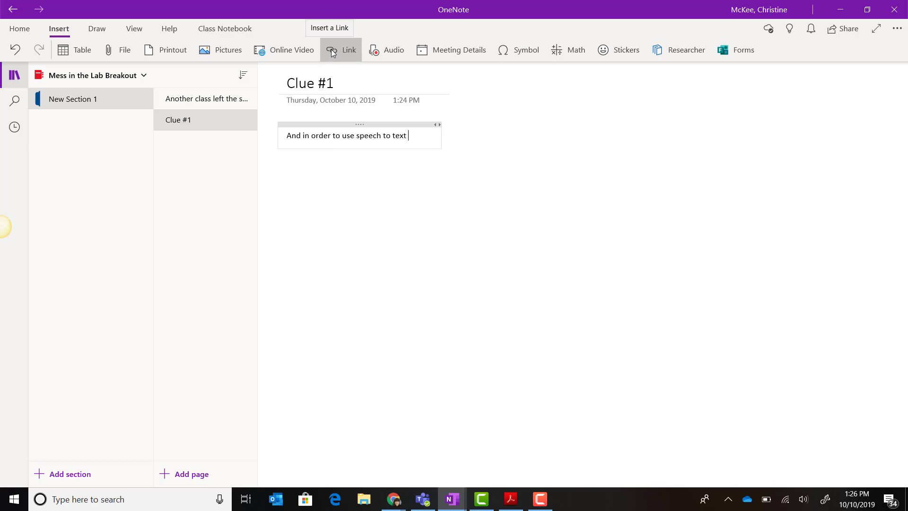
mouse_move(401, 54)
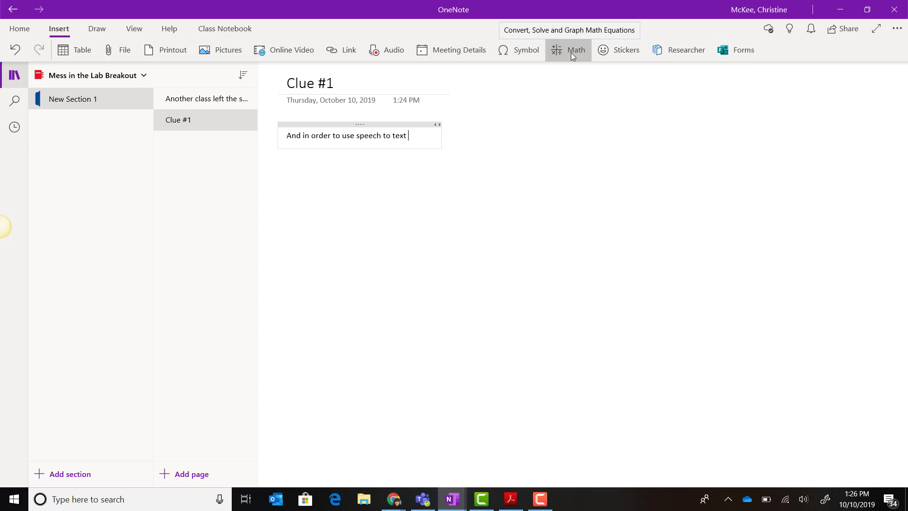
mouse_move(640, 41)
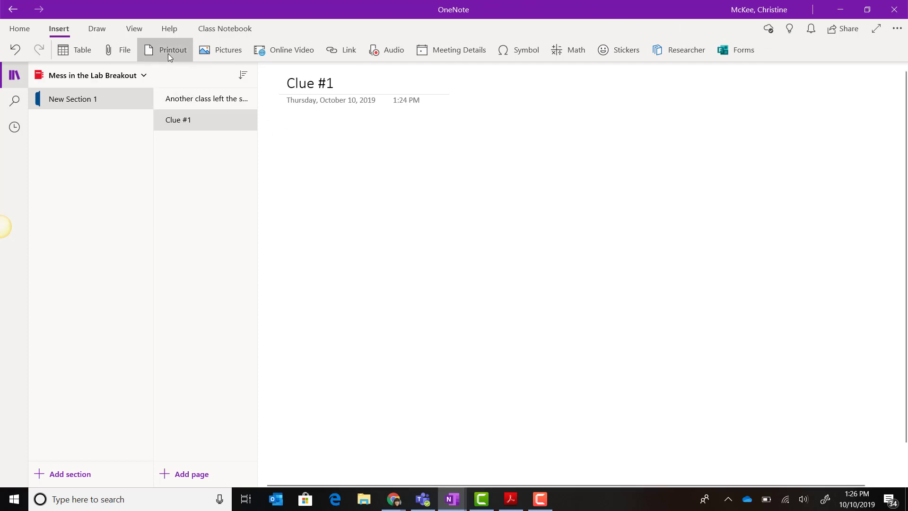
mouse_move(171, 56)
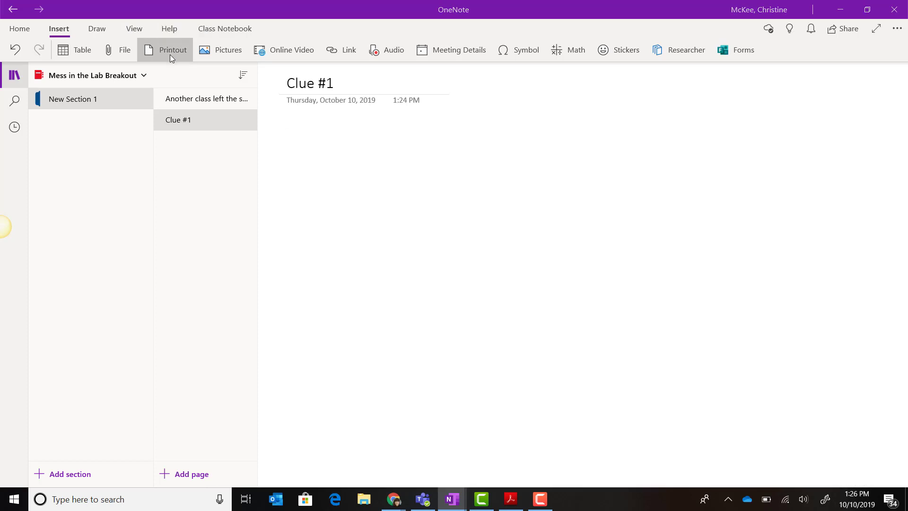
Step: Insert the '4 digit number lock' PDF printout and scroll through its Lab Rules pages
left_click(172, 49)
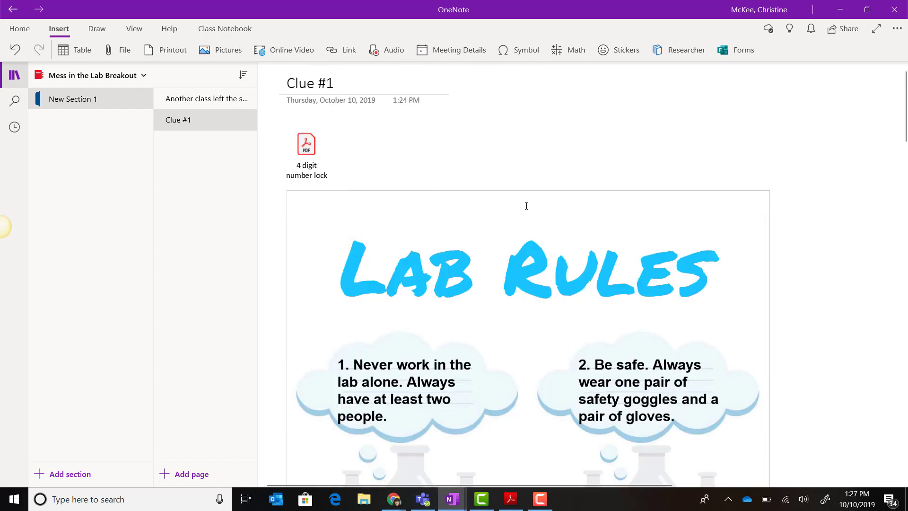
scroll("down", 3)
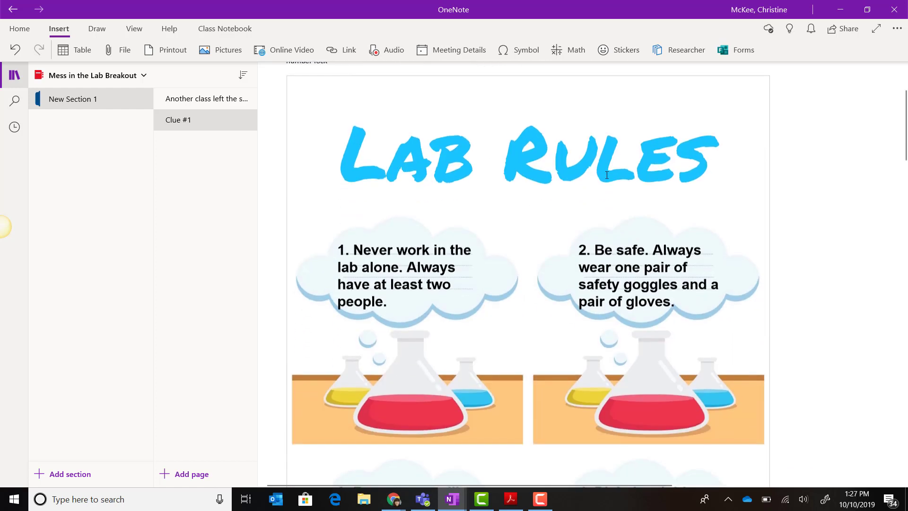
scroll("down", 3)
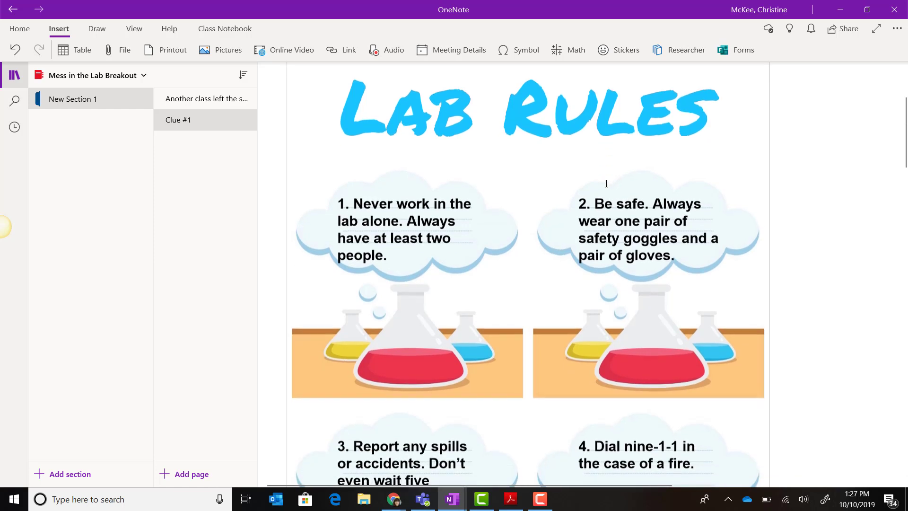
scroll("down", 3)
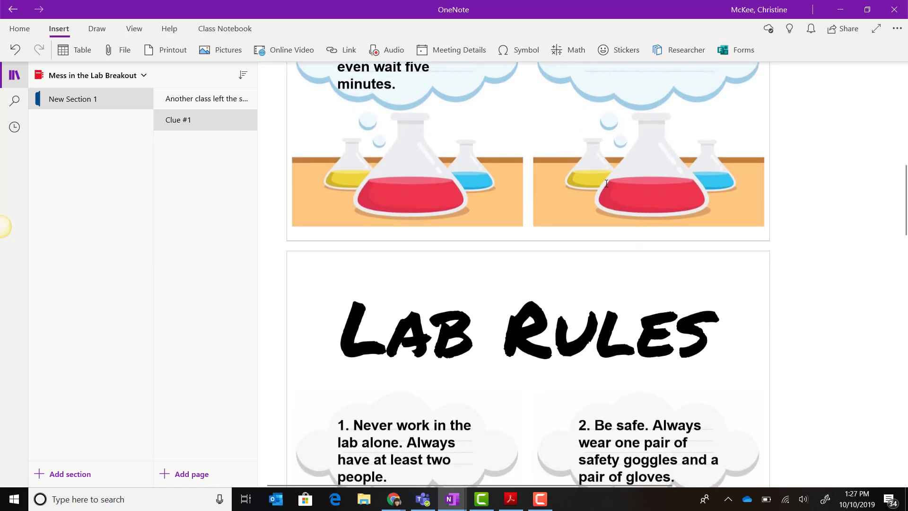
scroll("down", 3)
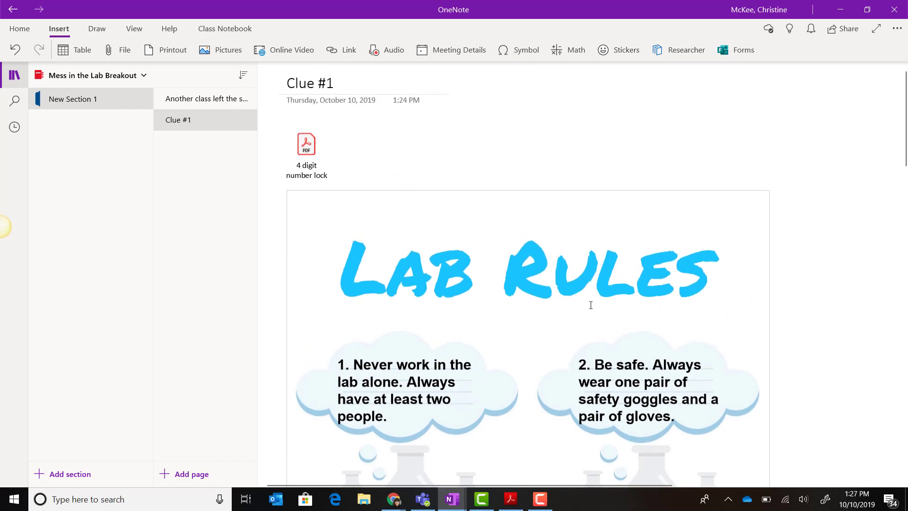
Step: Scroll below the Lab Rules printout and add the four-digit unlock hint
scroll("down", 3)
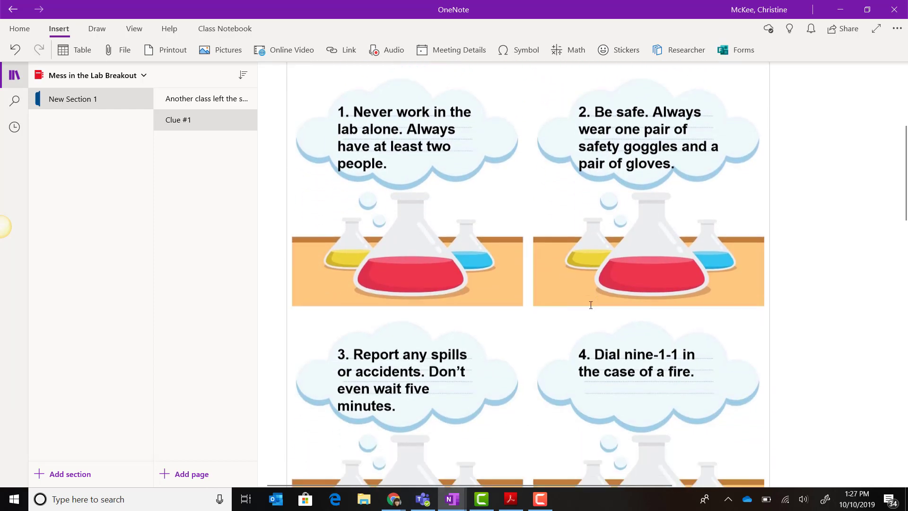
scroll("down", 3)
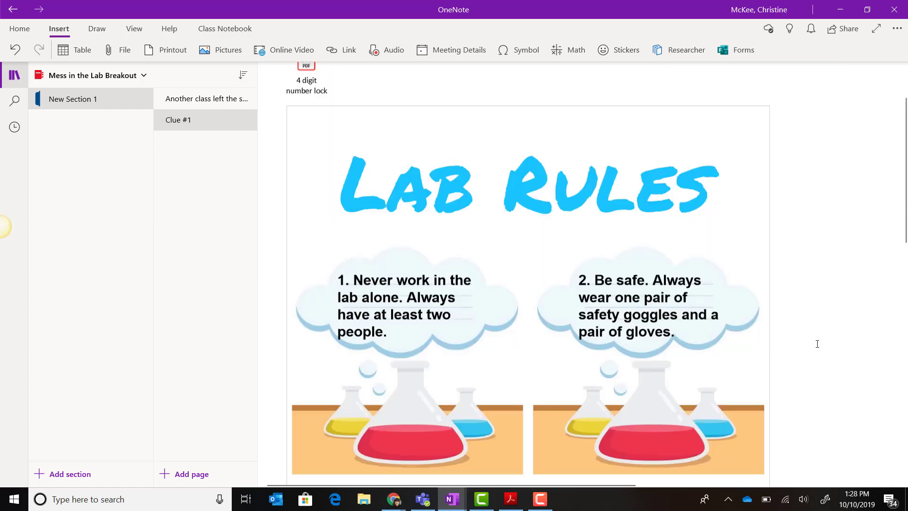
scroll("down", 3)
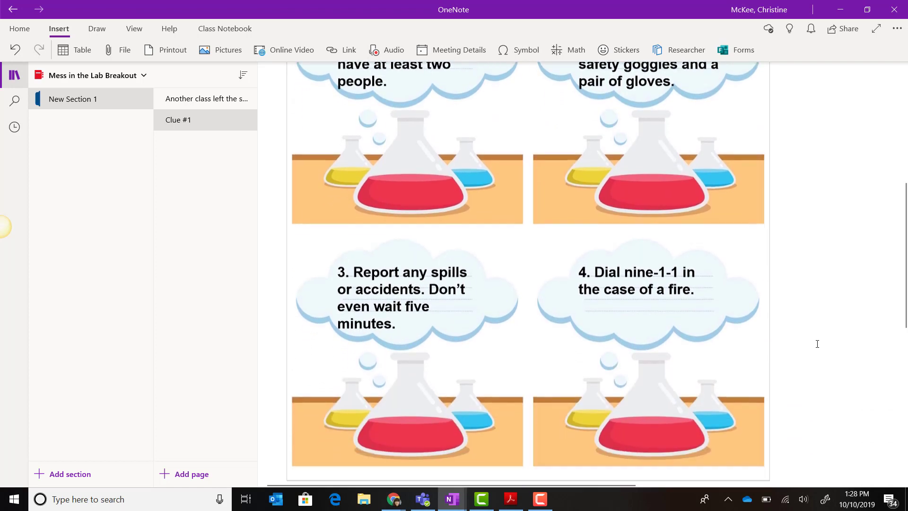
scroll("down", 3)
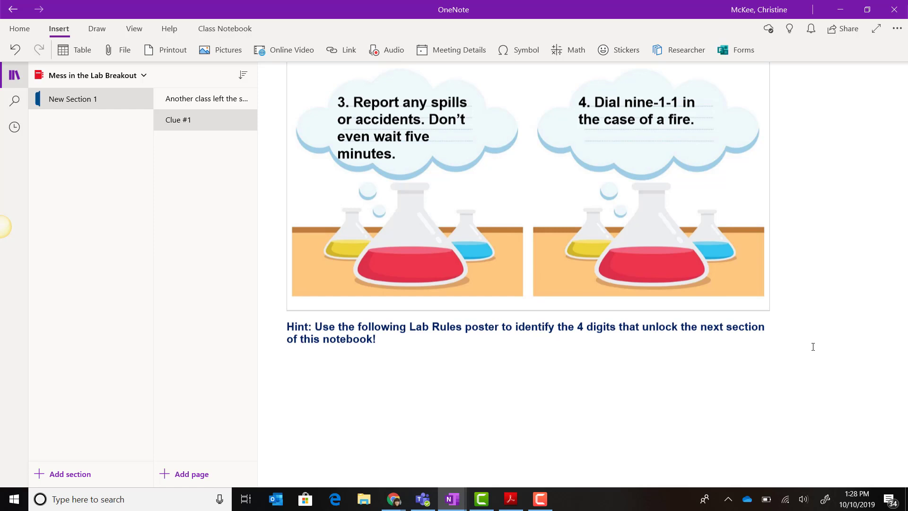
left_click(797, 340)
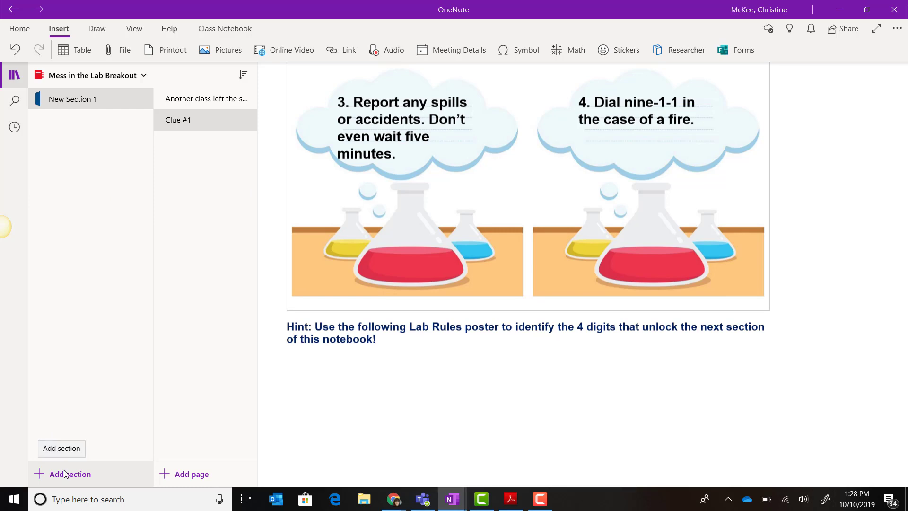
mouse_move(68, 288)
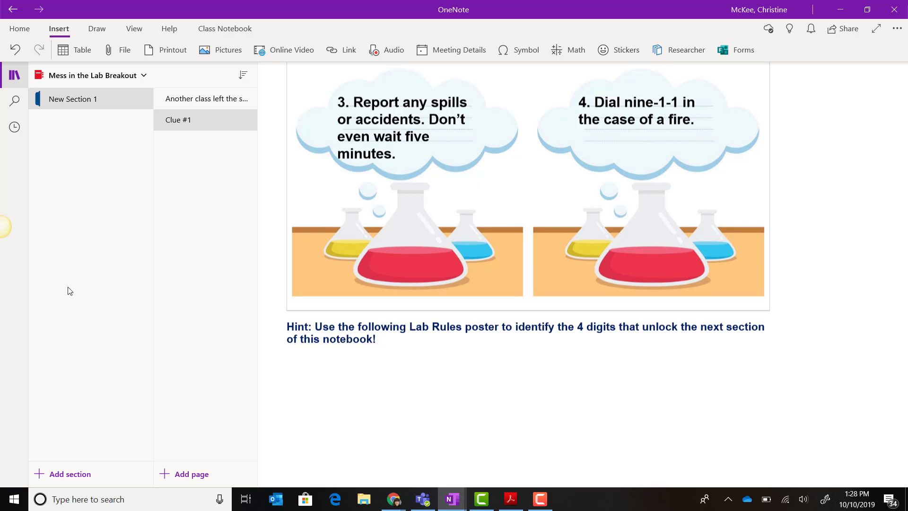
mouse_move(78, 475)
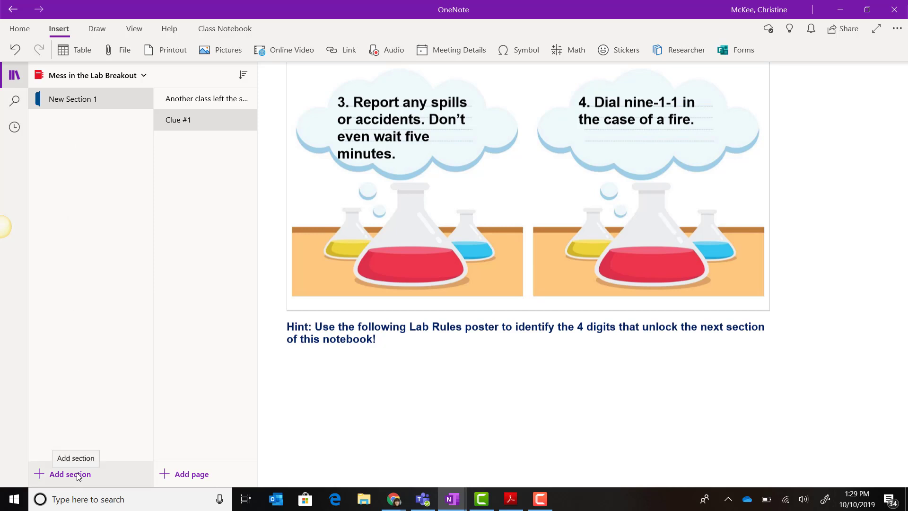
Step: Add a new section whose page holds the mixtures hint, titled 'Clue #2'
left_click(70, 474)
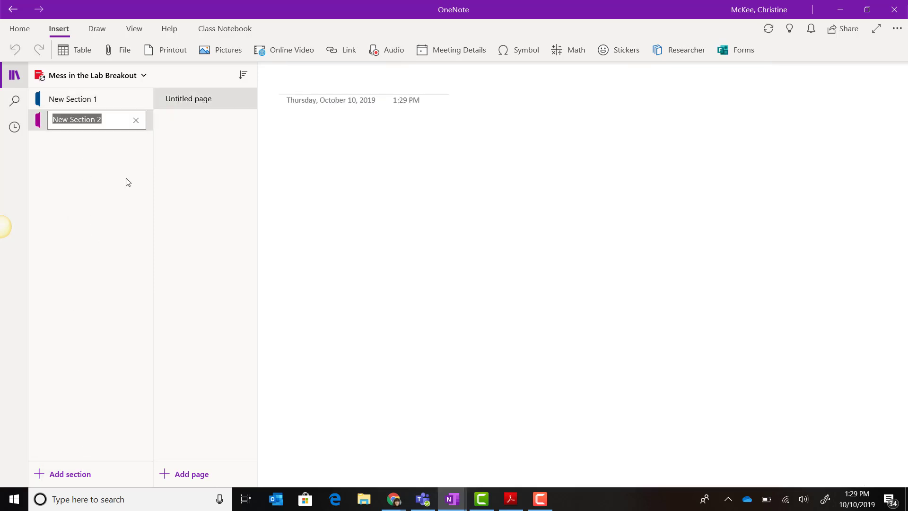
mouse_move(116, 163)
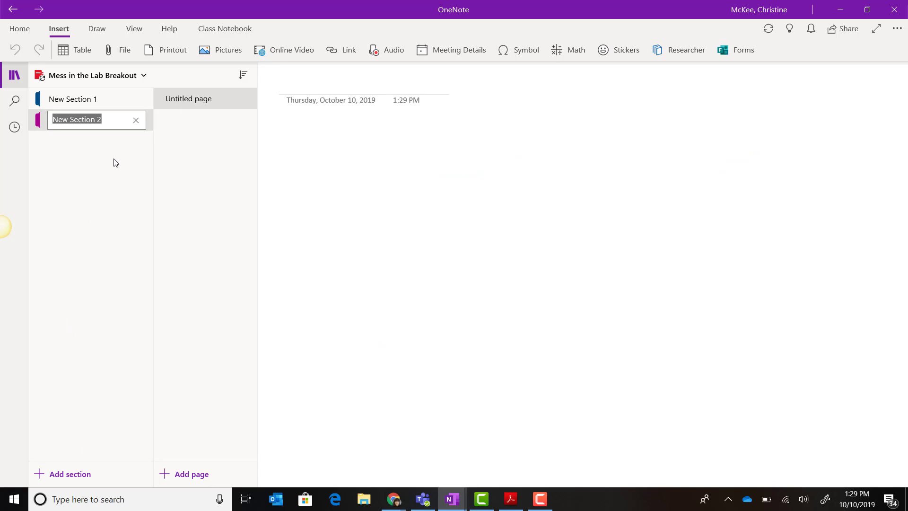
mouse_move(200, 109)
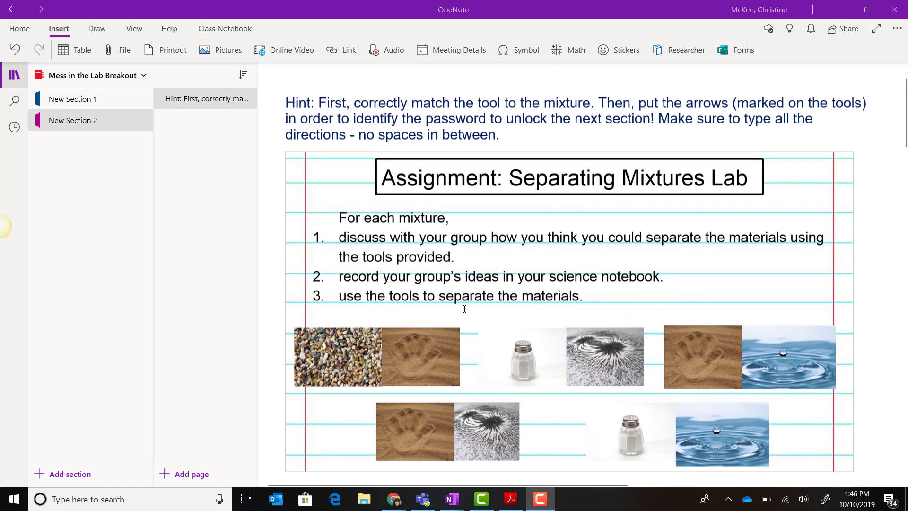
scroll("down", 3)
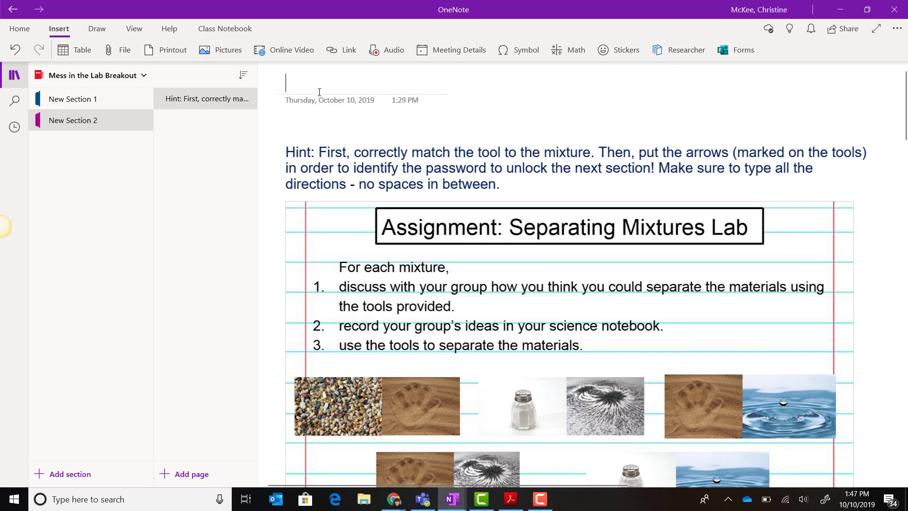
type("Clue #2")
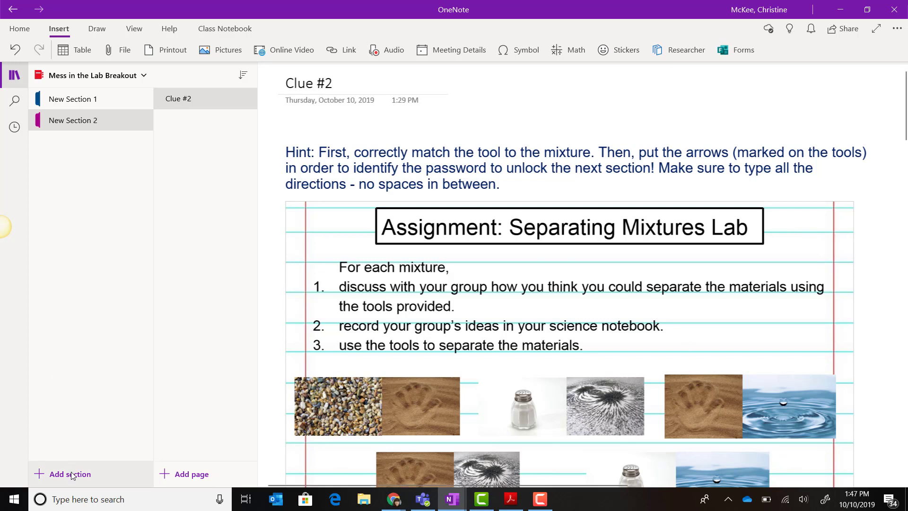
mouse_move(72, 474)
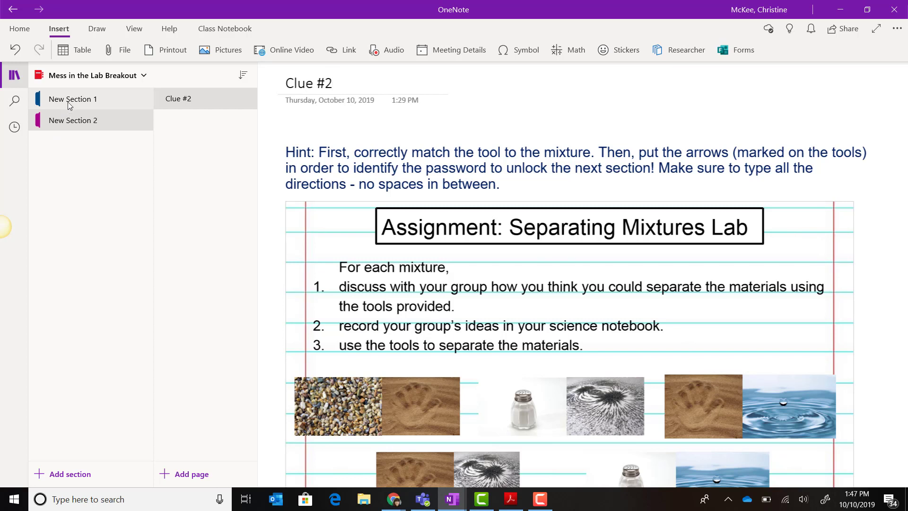
mouse_move(78, 106)
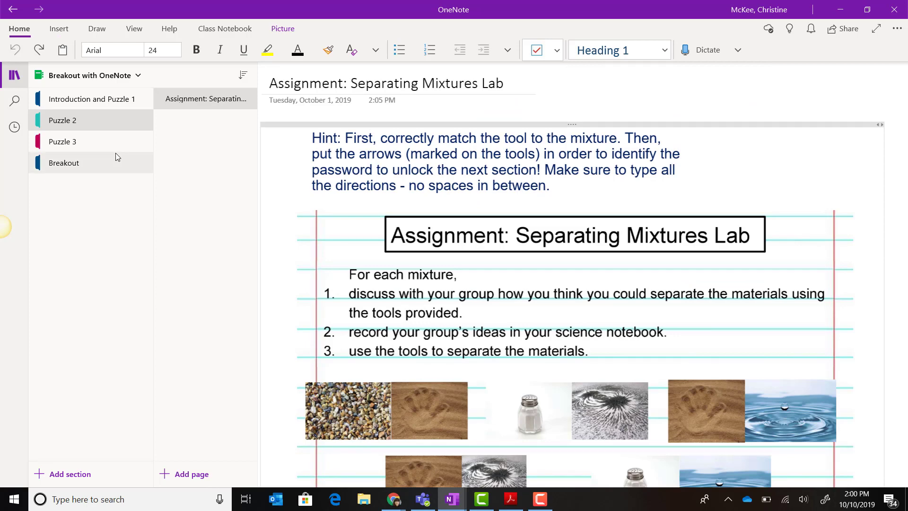
left_click(62, 141)
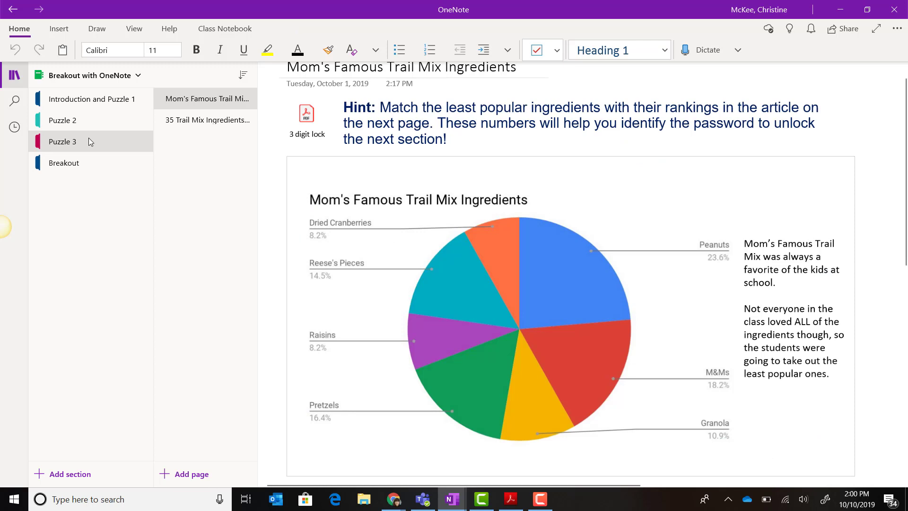
mouse_move(88, 163)
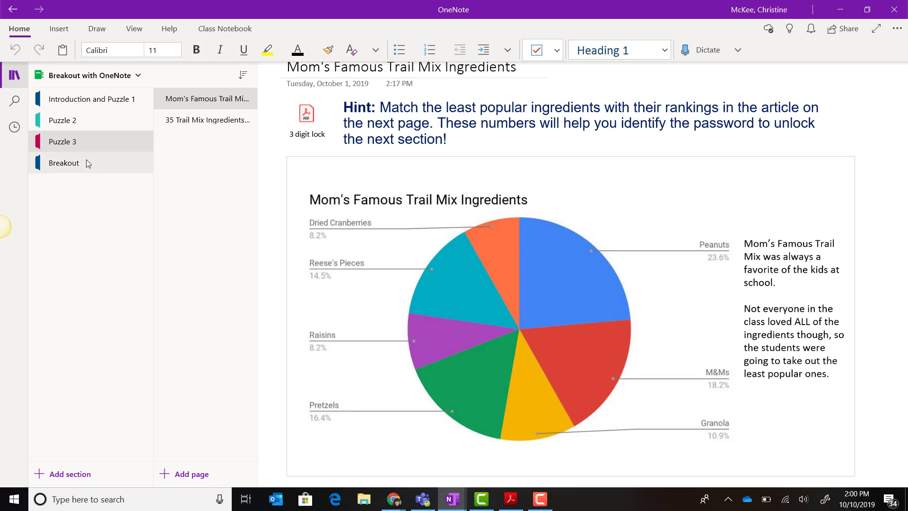
left_click(64, 162)
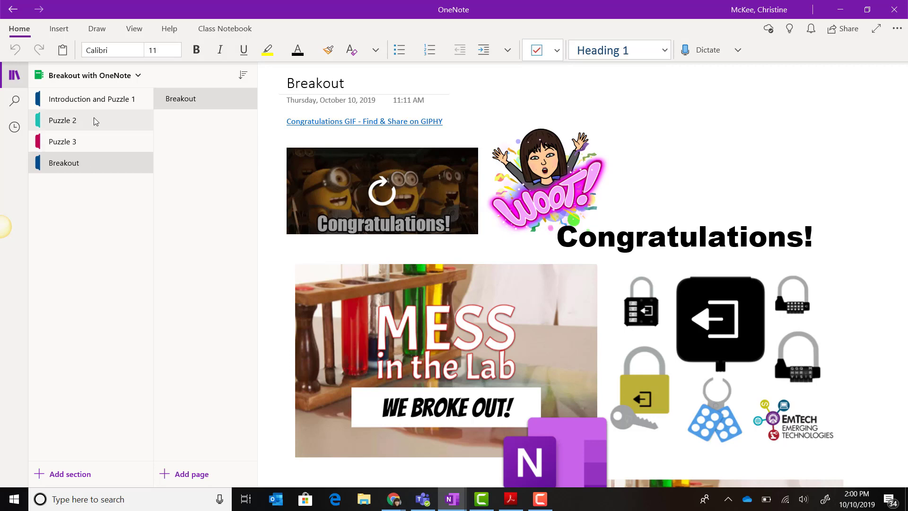
left_click(62, 120)
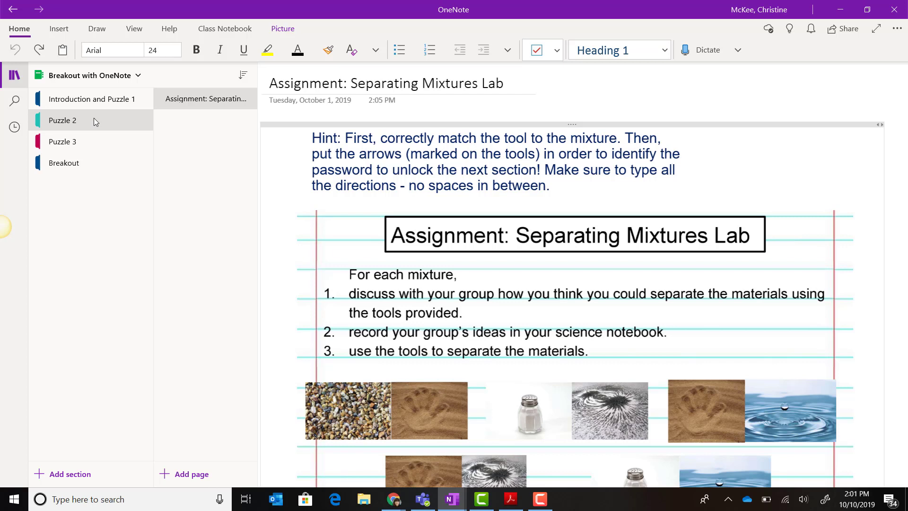
mouse_move(95, 124)
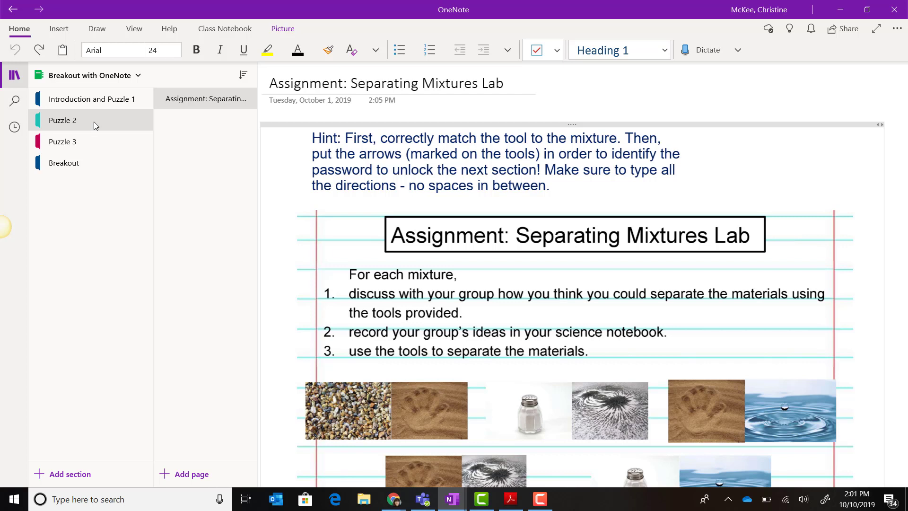
Step: Add and confirm a password on the Puzzle 2 section
right_click(62, 121)
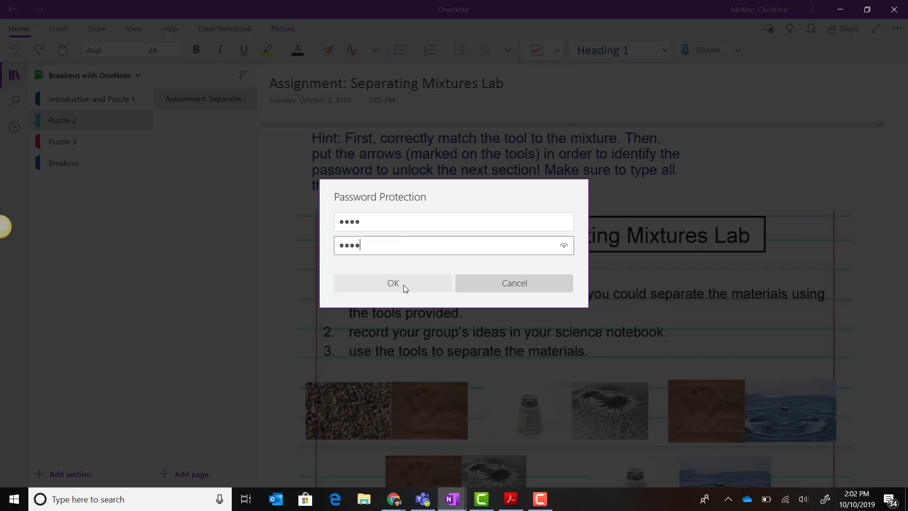
left_click(393, 283)
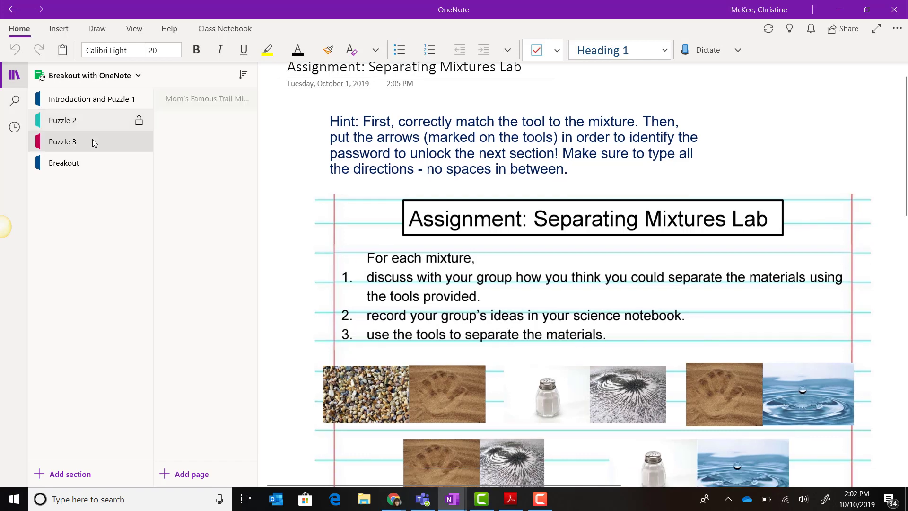
Step: Add a password to Puzzle 3 via Password Protection > Add Password and confirm it
right_click(62, 142)
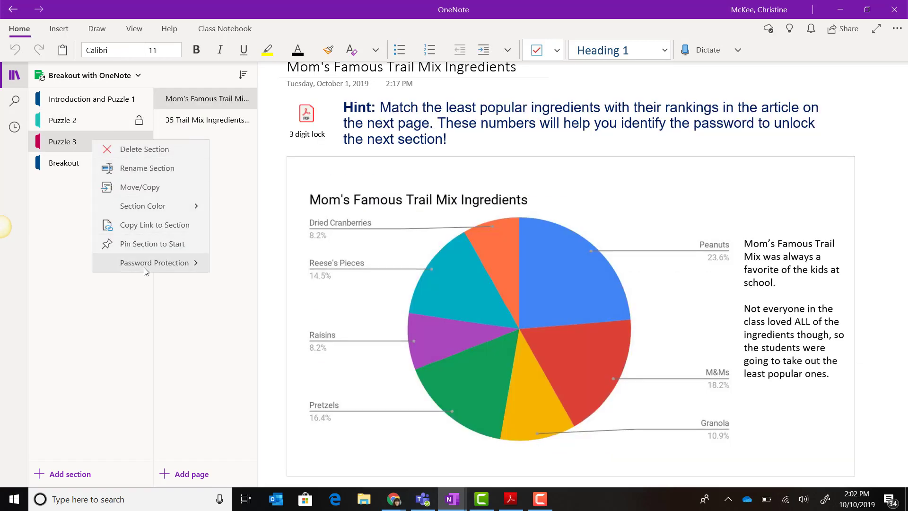
left_click(153, 262)
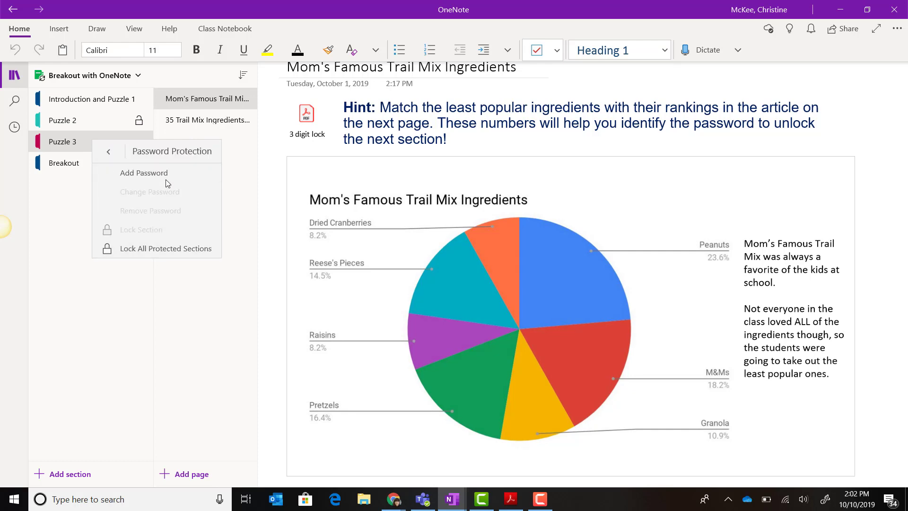
left_click(143, 173)
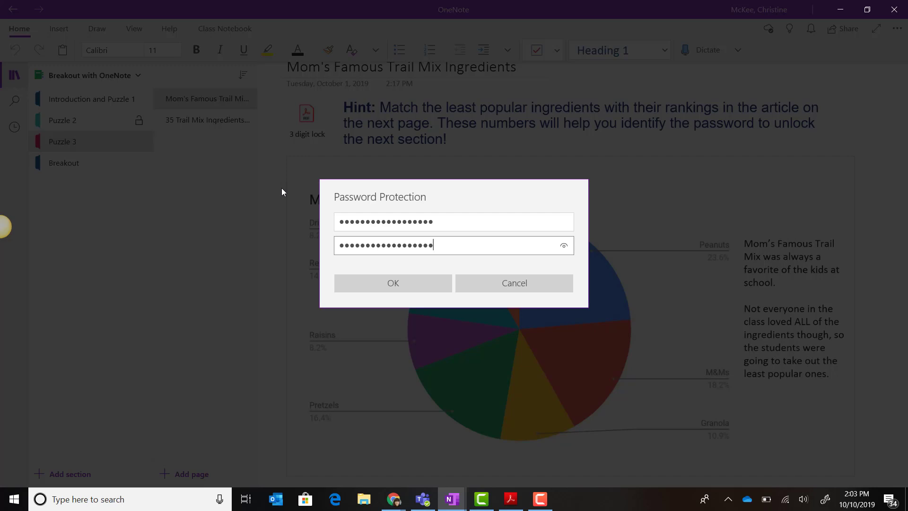
mouse_move(352, 191)
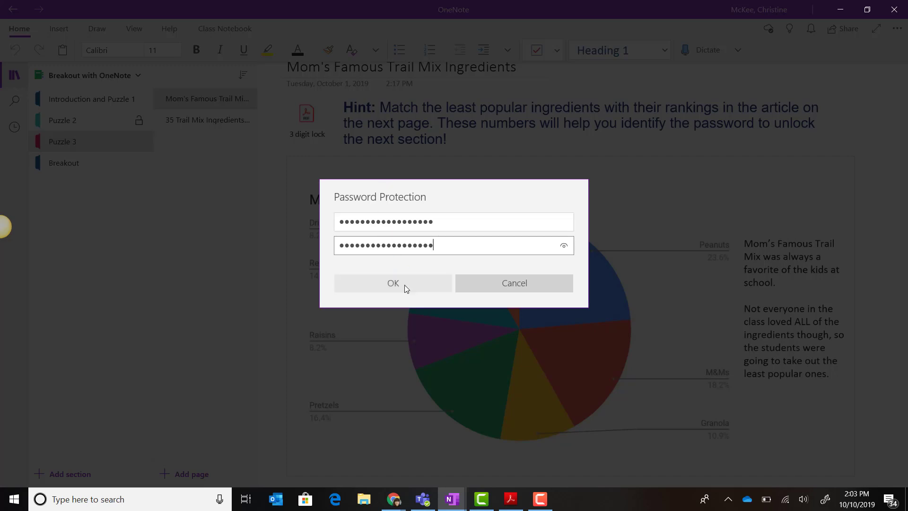
left_click(393, 282)
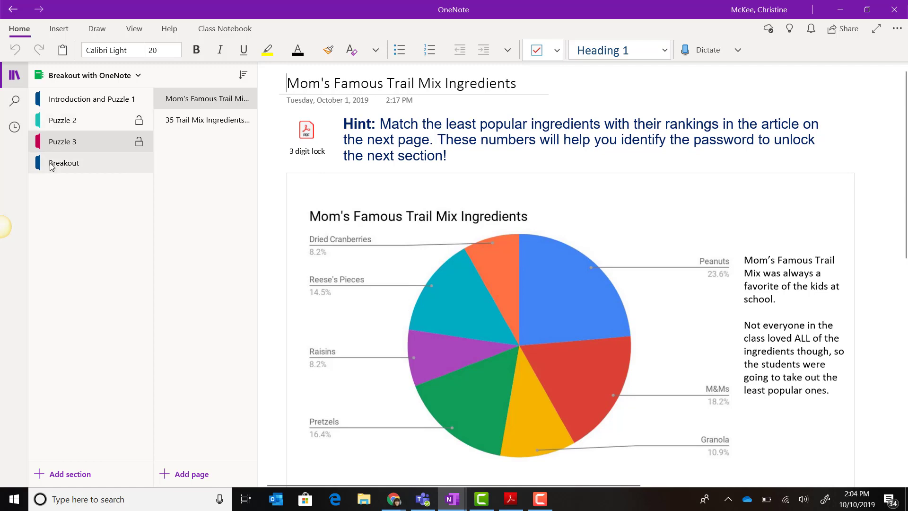
Step: Add a password to the Breakout celebration section and confirm it
right_click(64, 163)
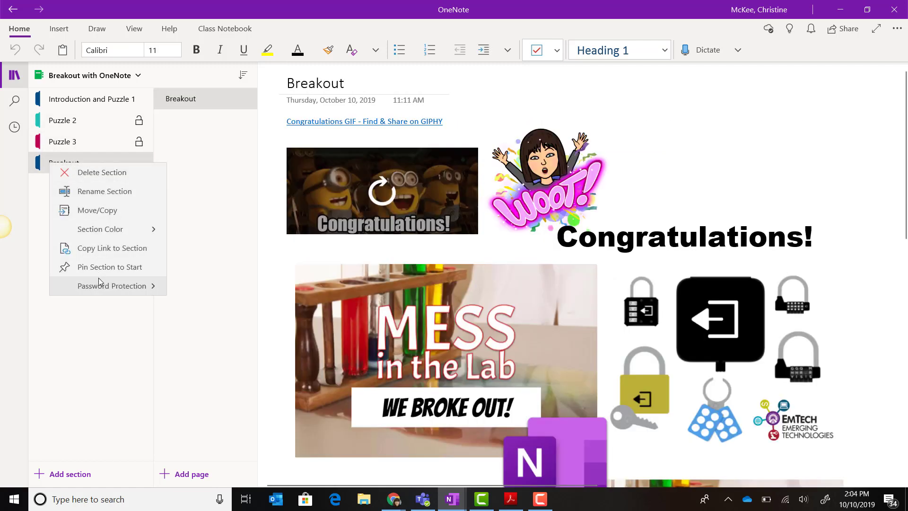
mouse_move(103, 271)
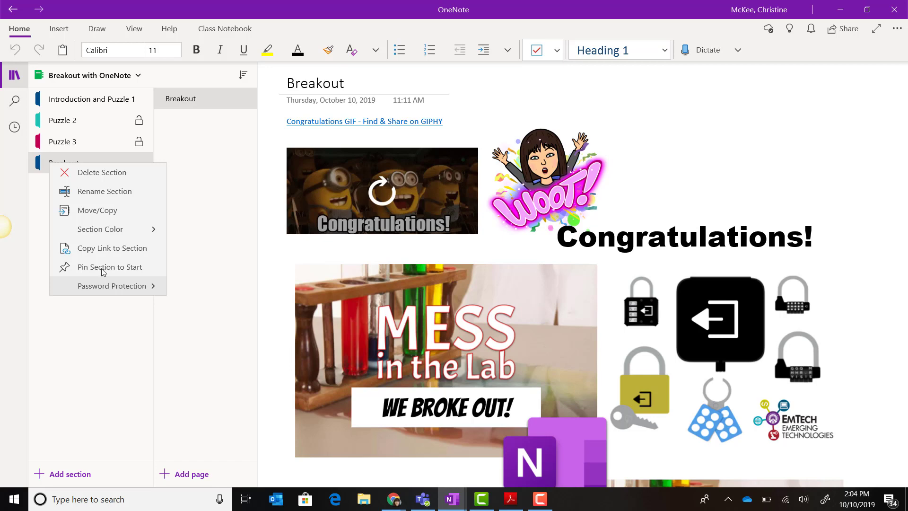
mouse_move(108, 267)
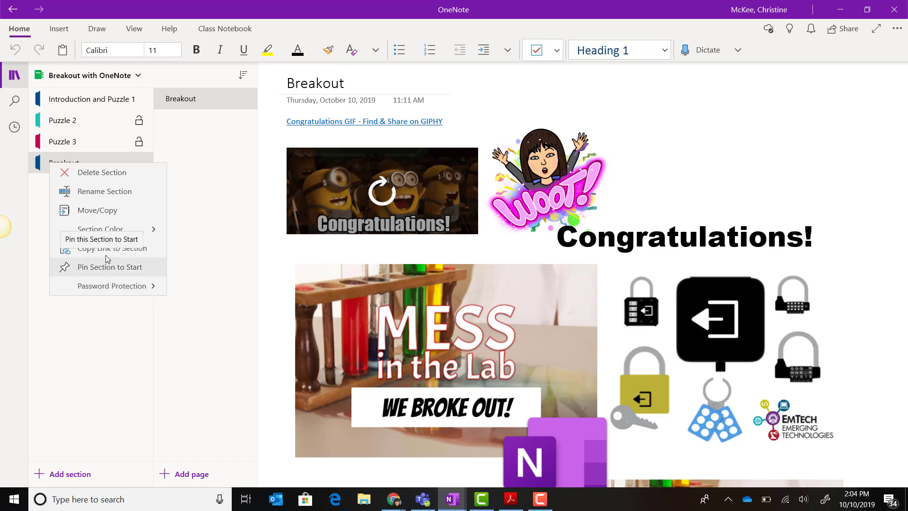
left_click(111, 285)
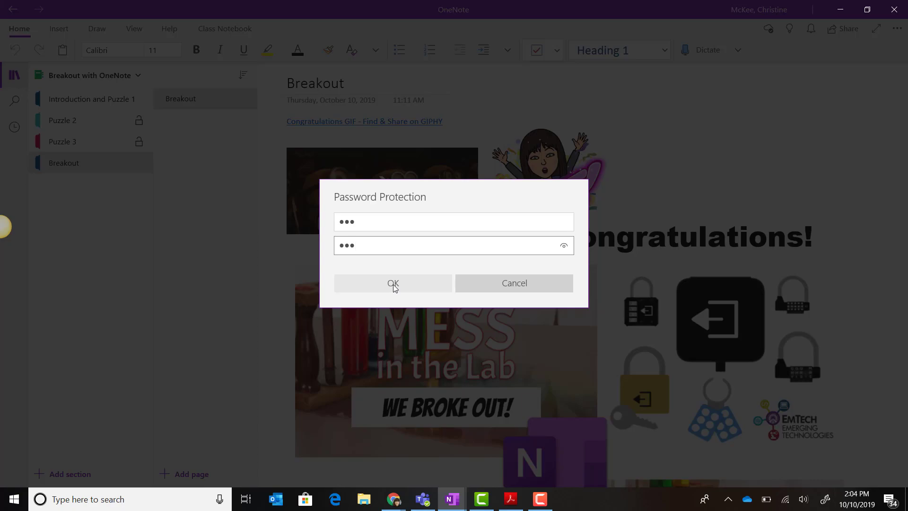
left_click(392, 283)
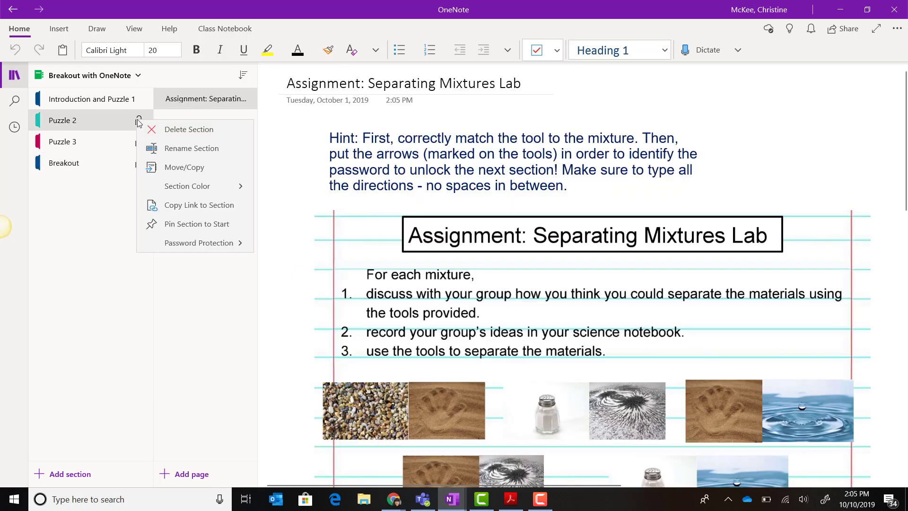
Step: Choose Lock All Protected Sections from Puzzle 2's Password Protection menu
left_click(199, 243)
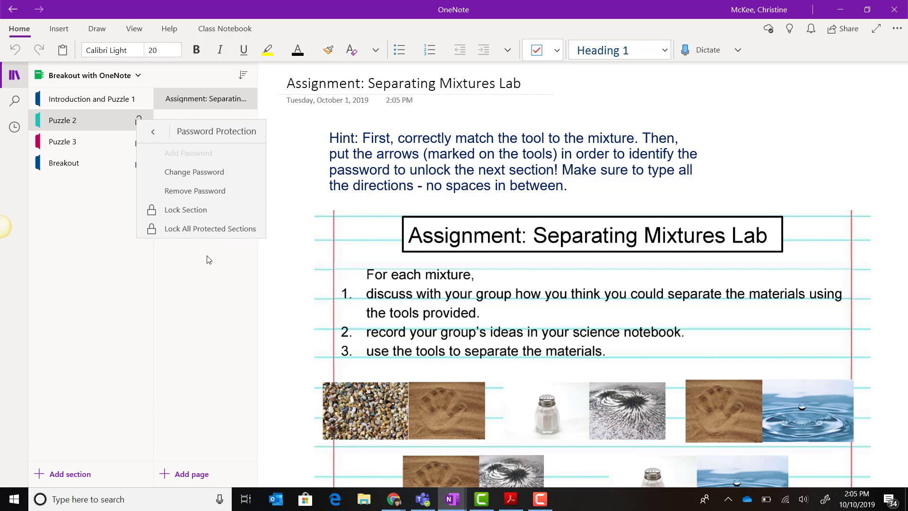
mouse_move(215, 235)
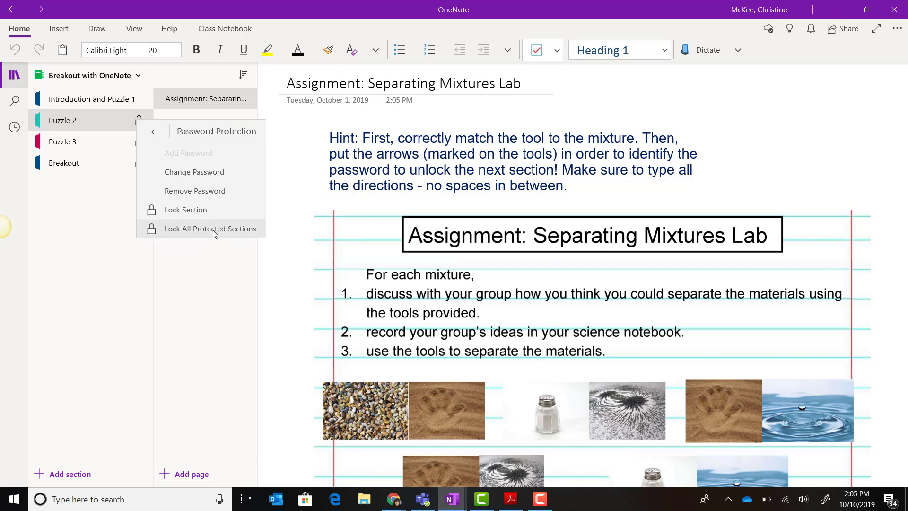
left_click(210, 228)
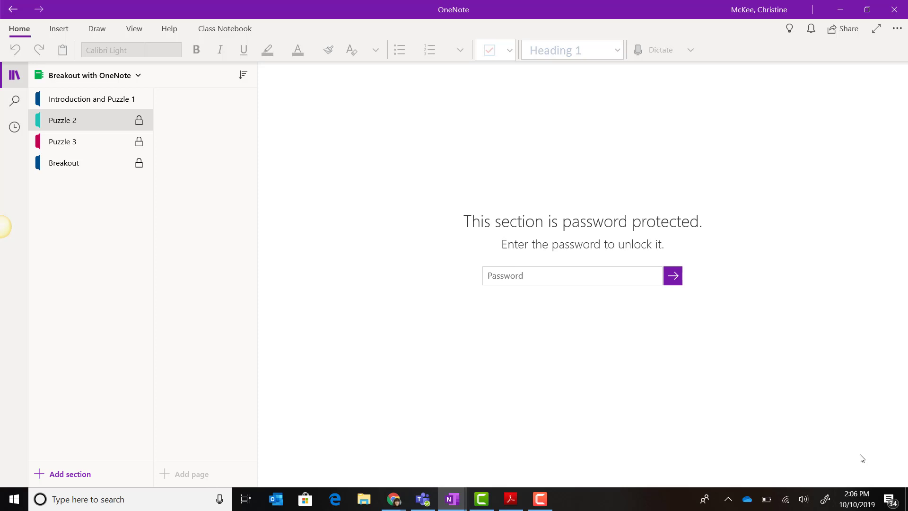
mouse_move(903, 412)
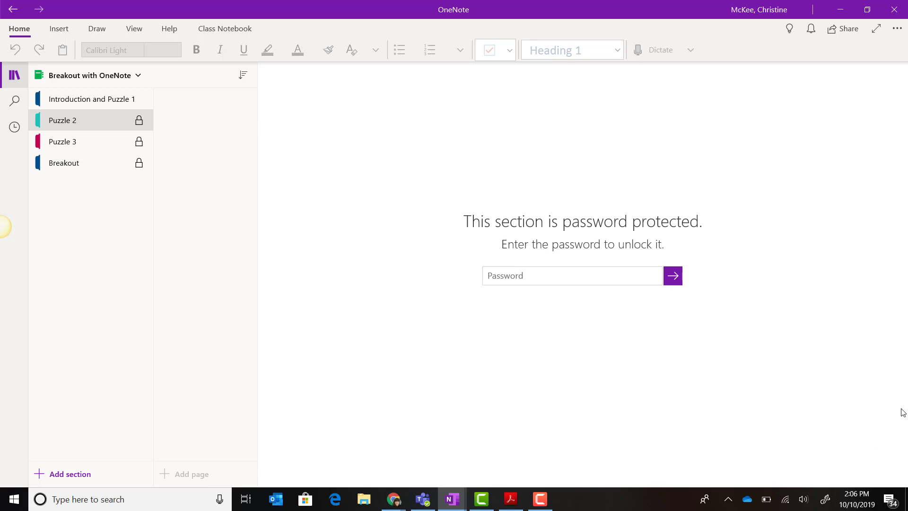
mouse_move(781, 219)
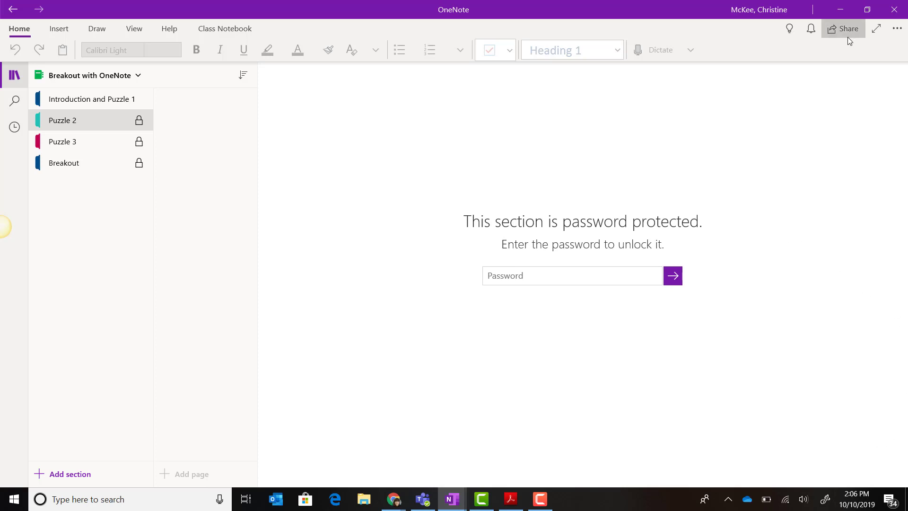
mouse_move(842, 30)
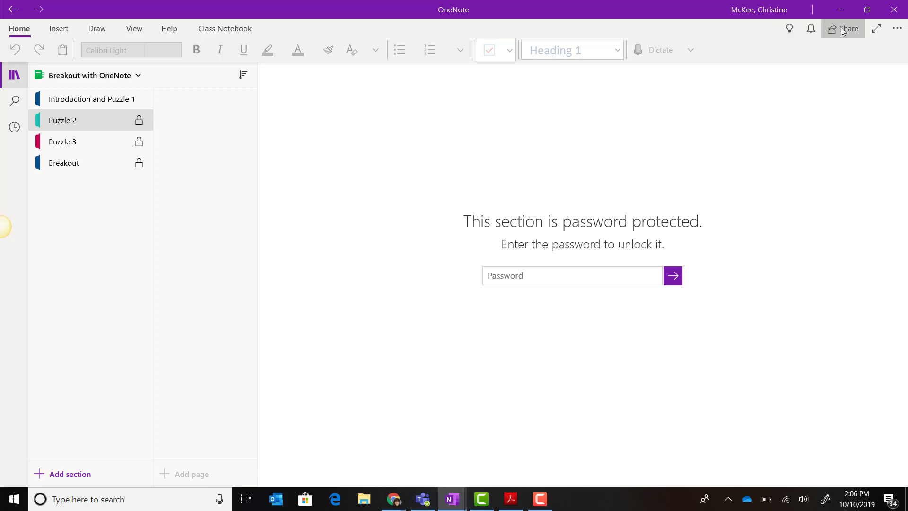
Step: Share the notebook with an Anyone-with-the-link view permission and copy the link
left_click(843, 29)
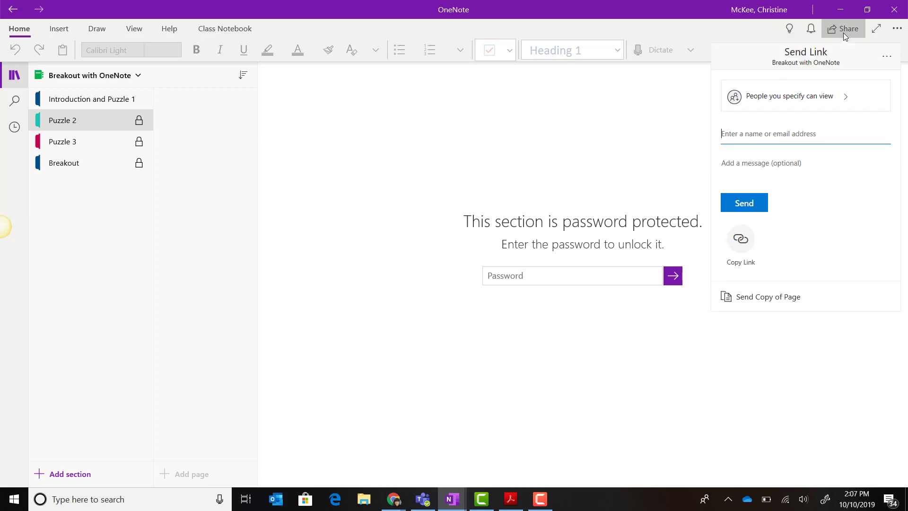
mouse_move(846, 44)
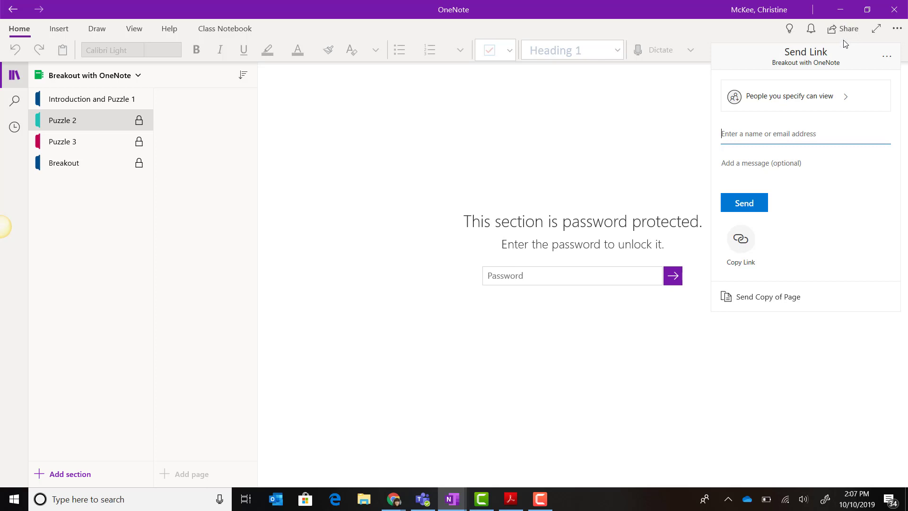
mouse_move(741, 240)
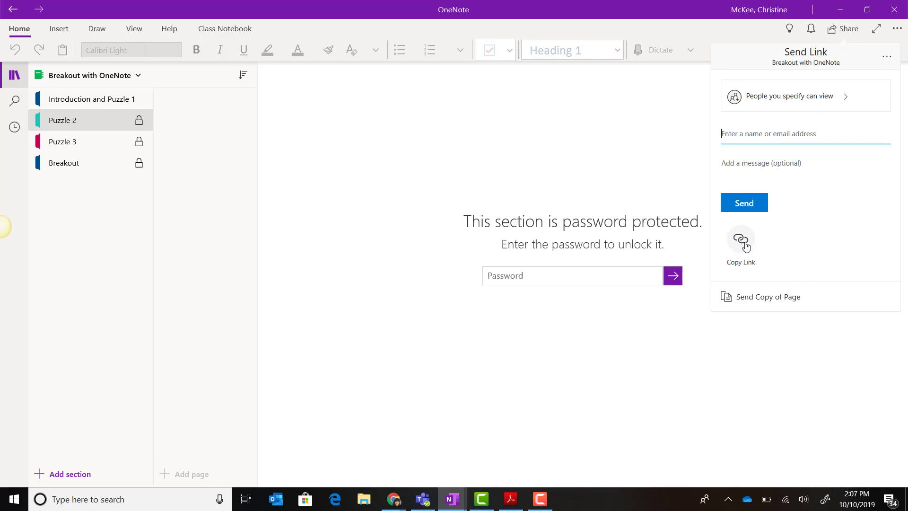
mouse_move(846, 202)
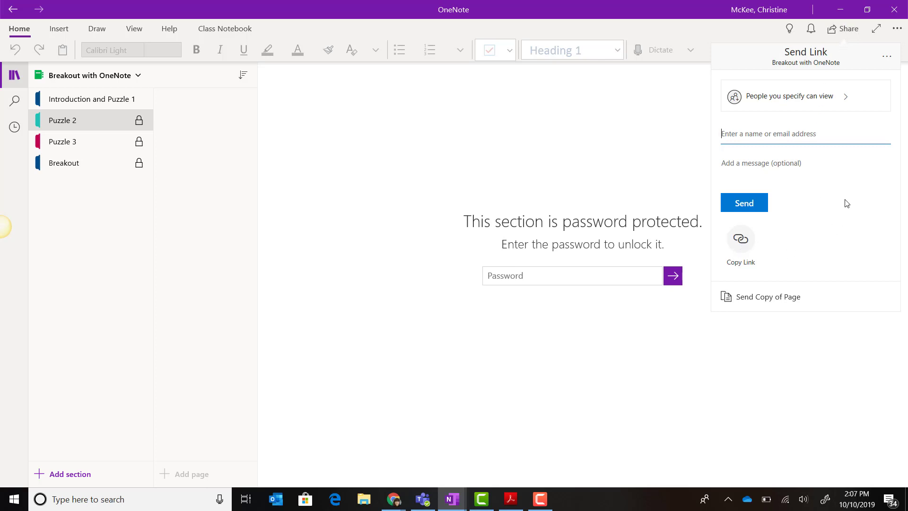
mouse_move(846, 112)
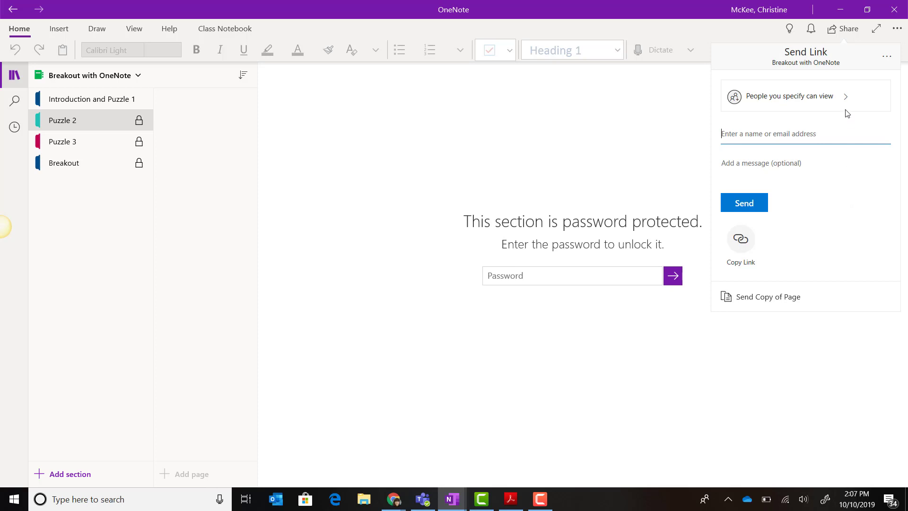
mouse_move(825, 106)
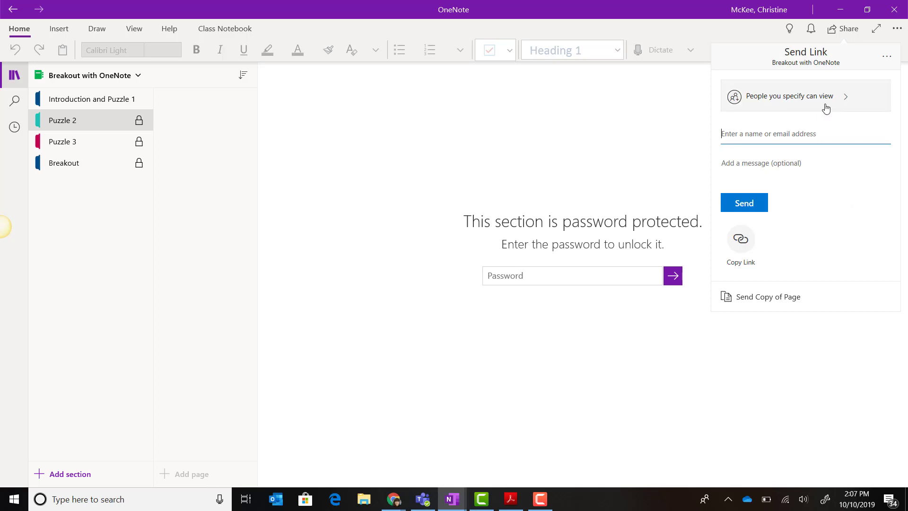
mouse_move(834, 108)
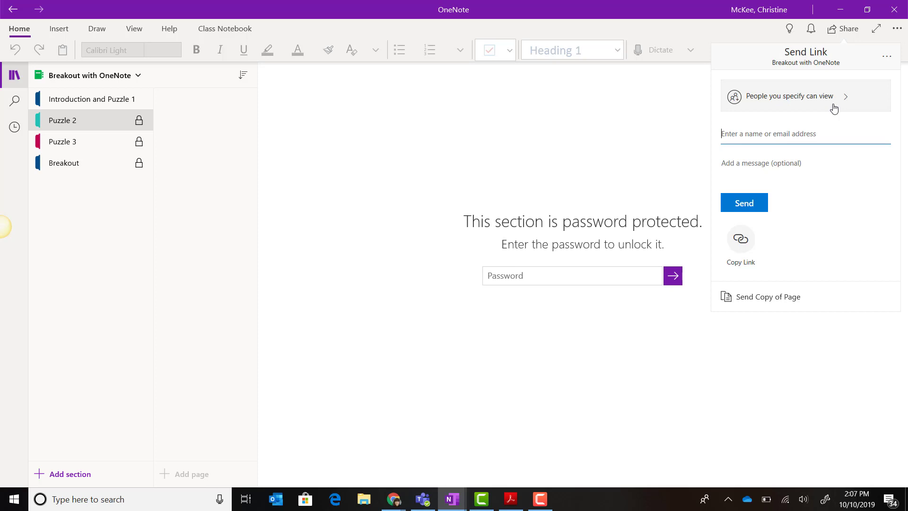
mouse_move(827, 98)
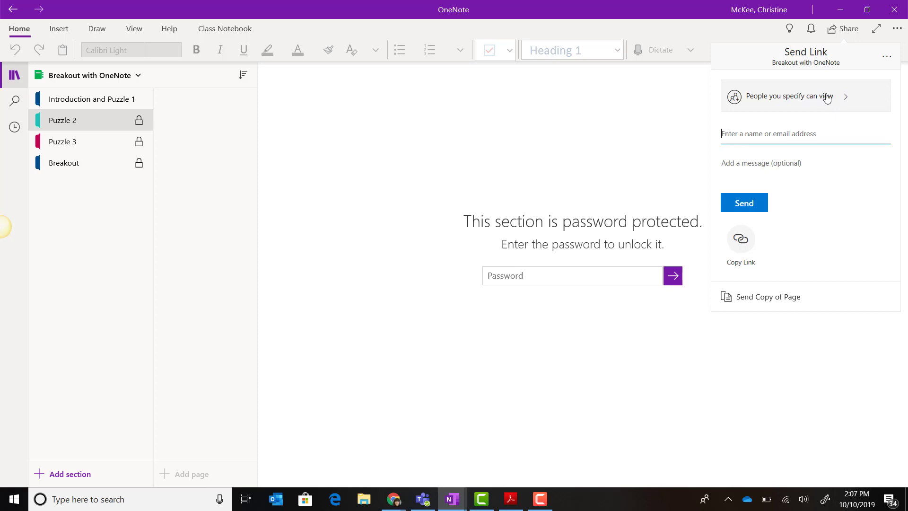
left_click(805, 96)
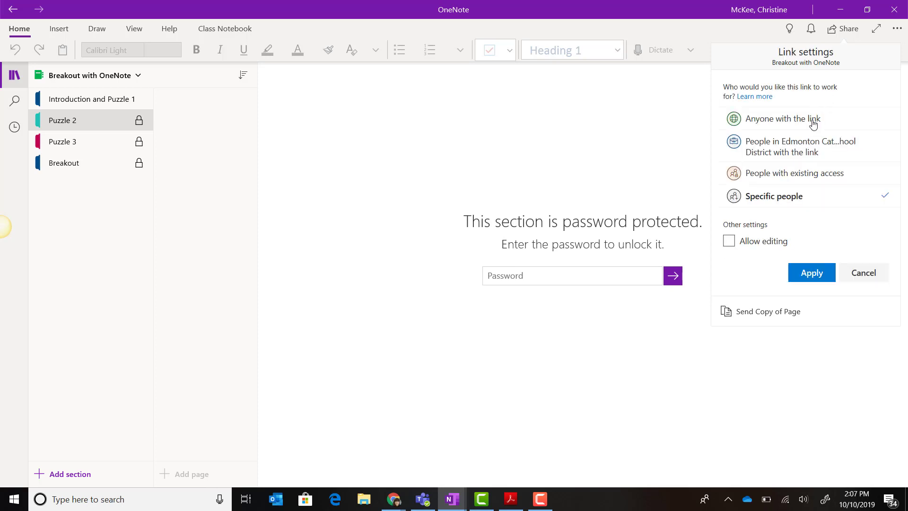
left_click(783, 119)
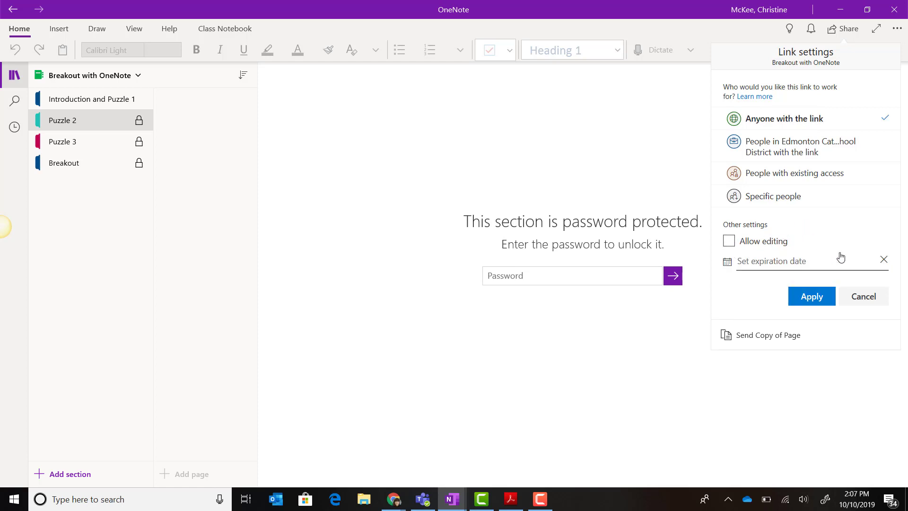
mouse_move(827, 266)
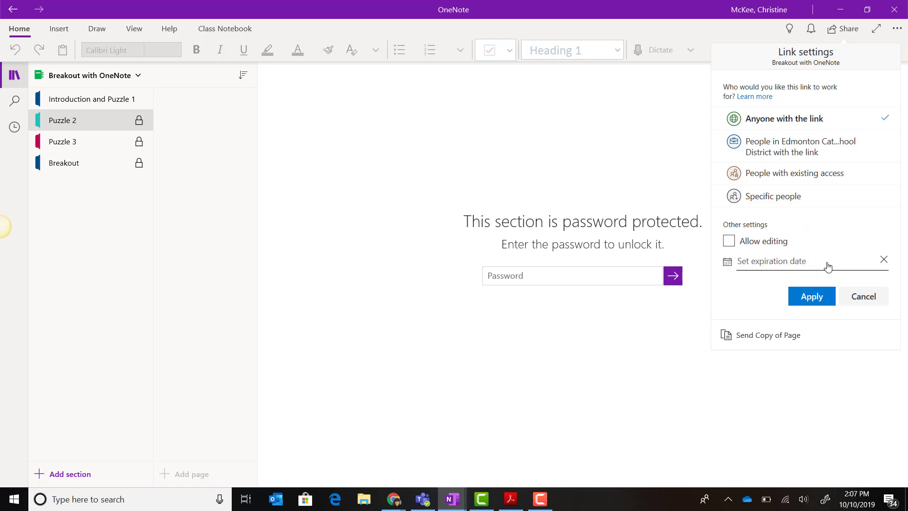
mouse_move(816, 299)
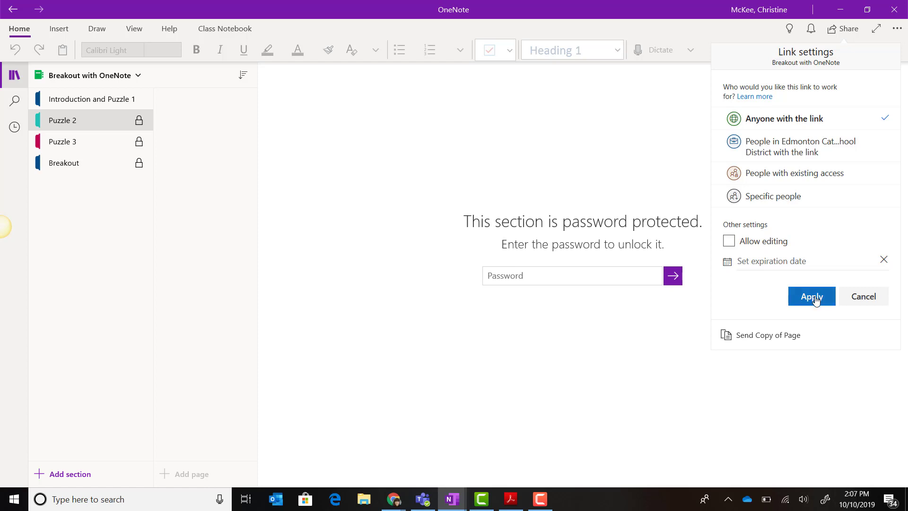
left_click(811, 296)
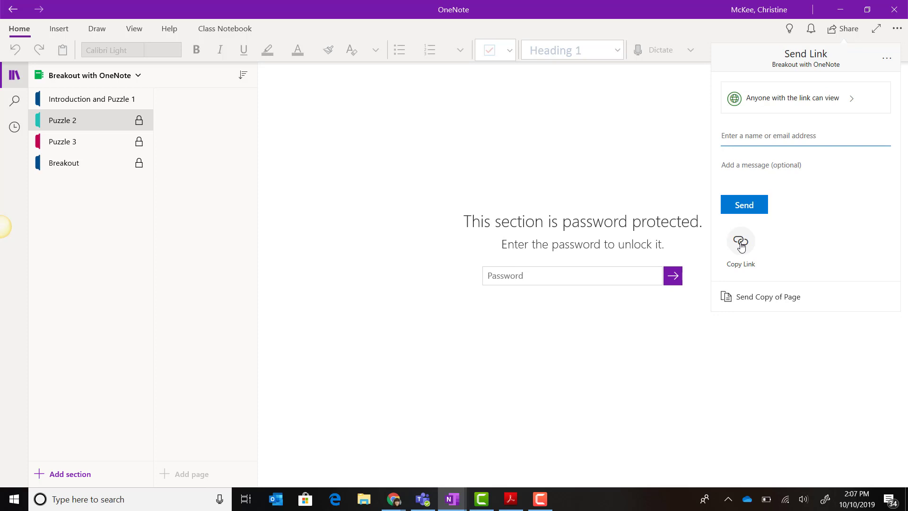
left_click(740, 241)
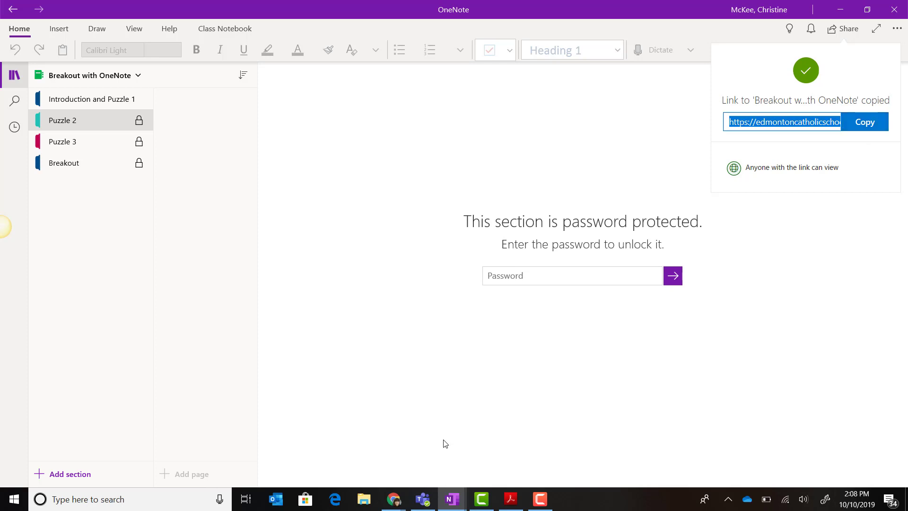
Step: Open the copied edmontoncatholicschools-my.sharepoint.com notebook link in Chrome
left_click(392, 498)
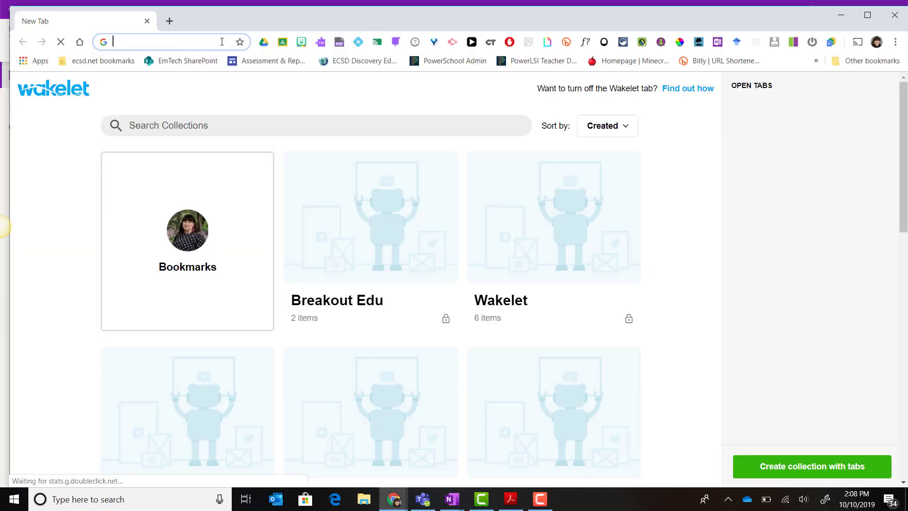
type("edmontoncatholicschools-my.sharepoint.com")
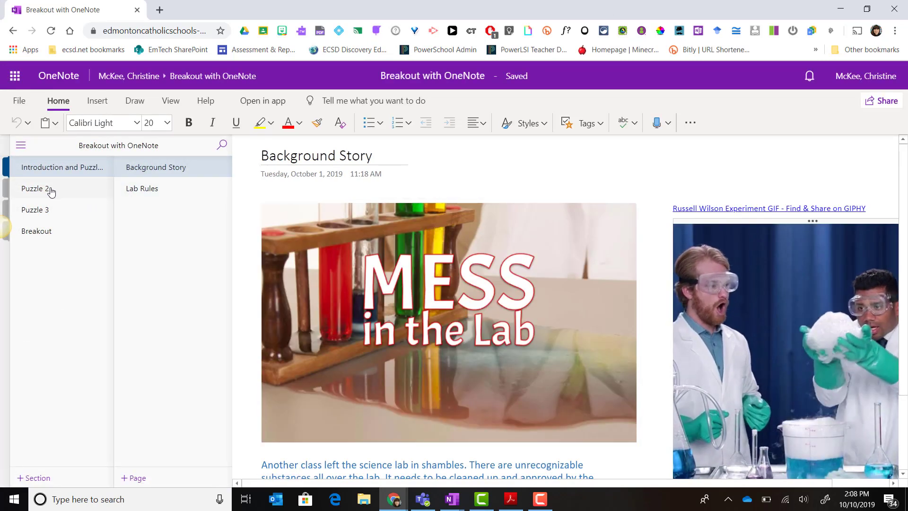
Step: View Puzzle 2's locked notice online, cancelling the password prompt
left_click(32, 188)
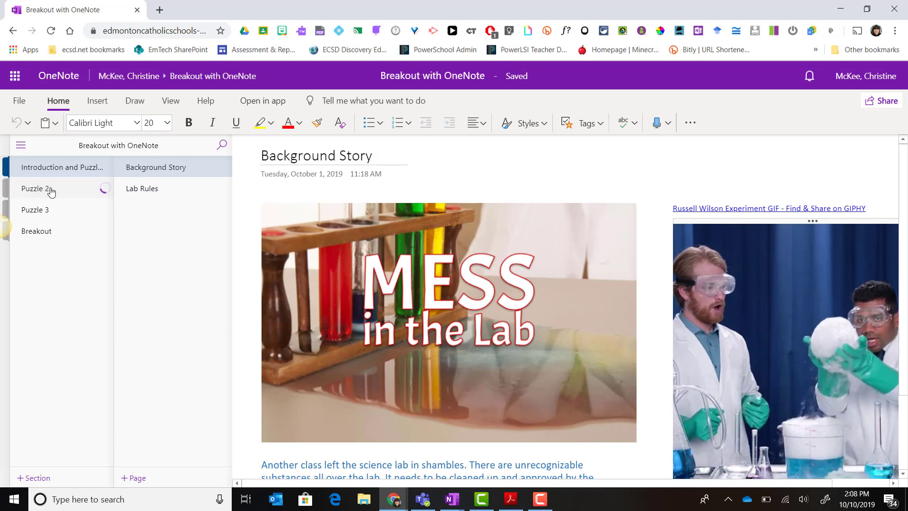
left_click(35, 189)
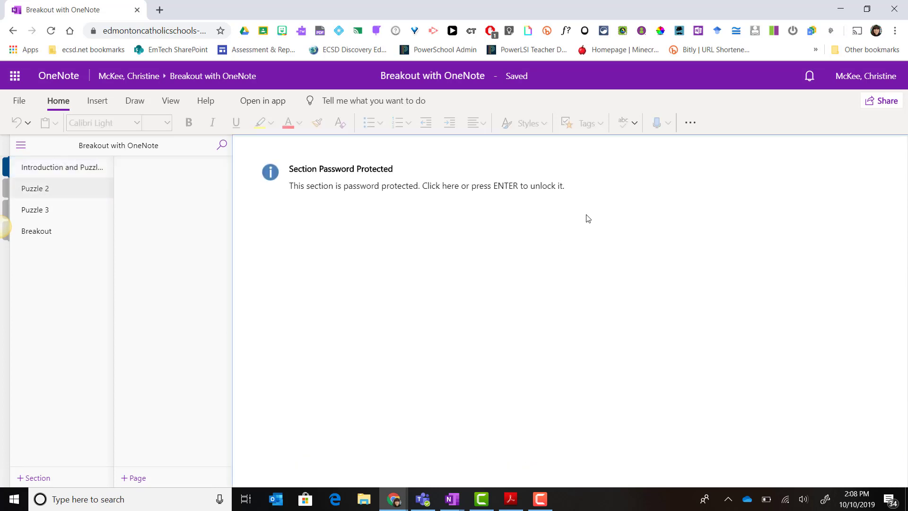
mouse_move(588, 220)
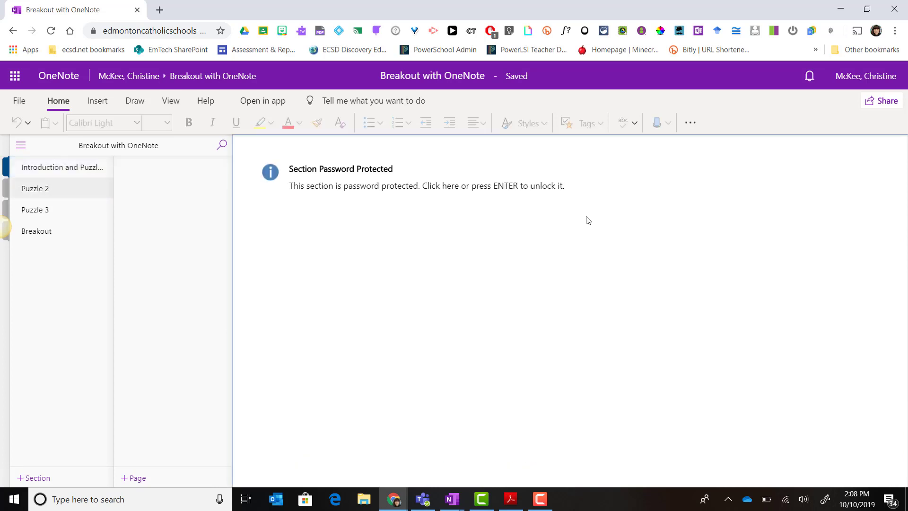
left_click(446, 185)
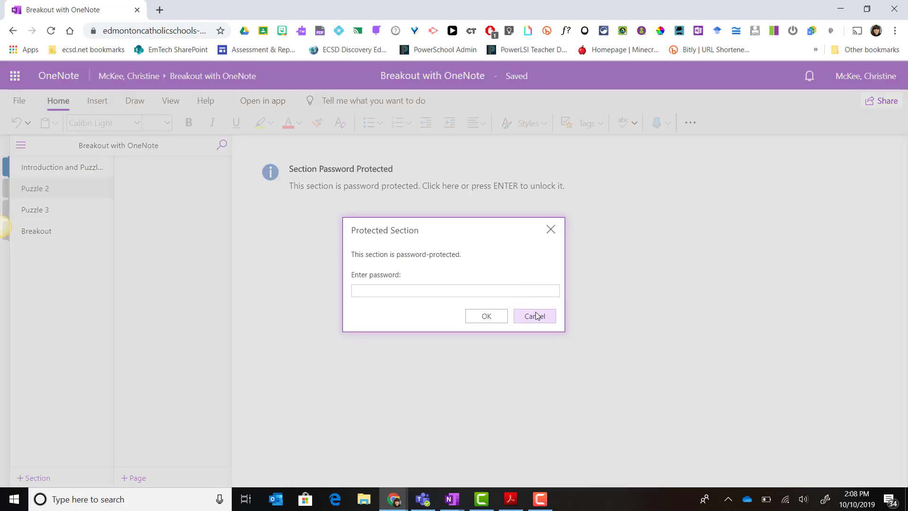
left_click(534, 316)
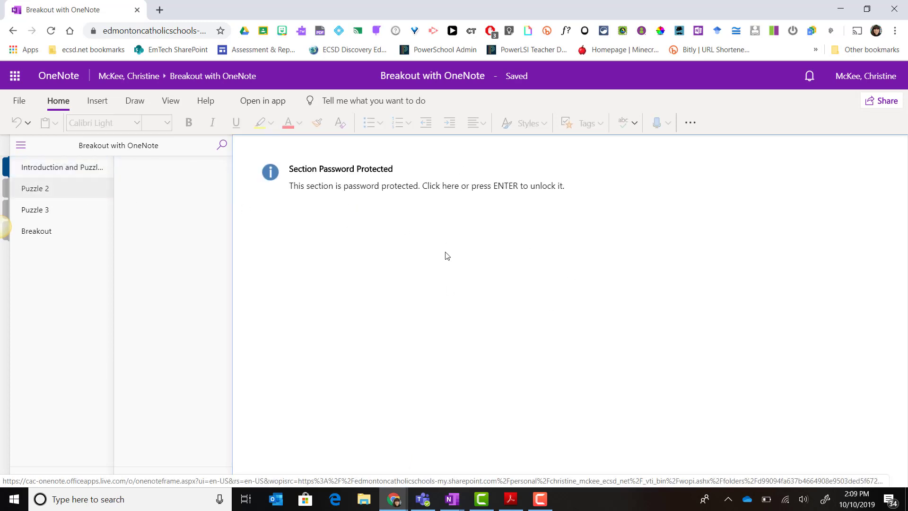
mouse_move(41, 216)
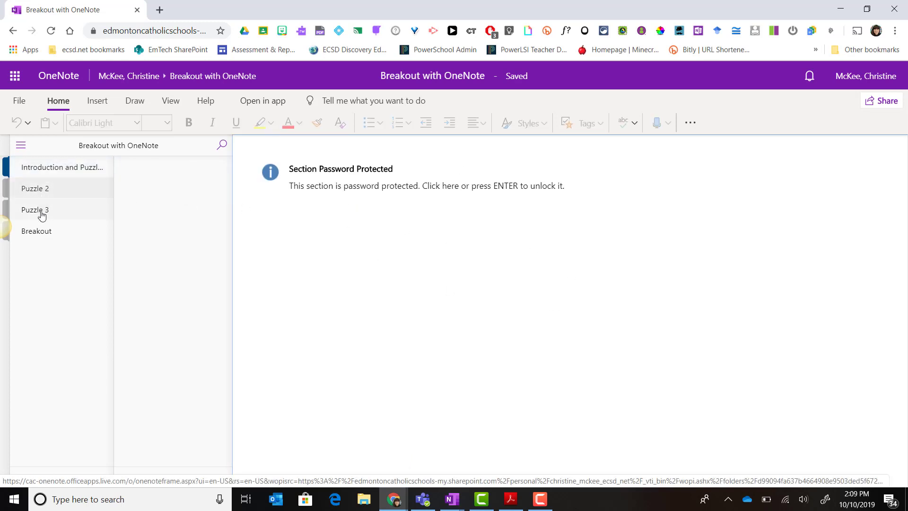
mouse_move(49, 234)
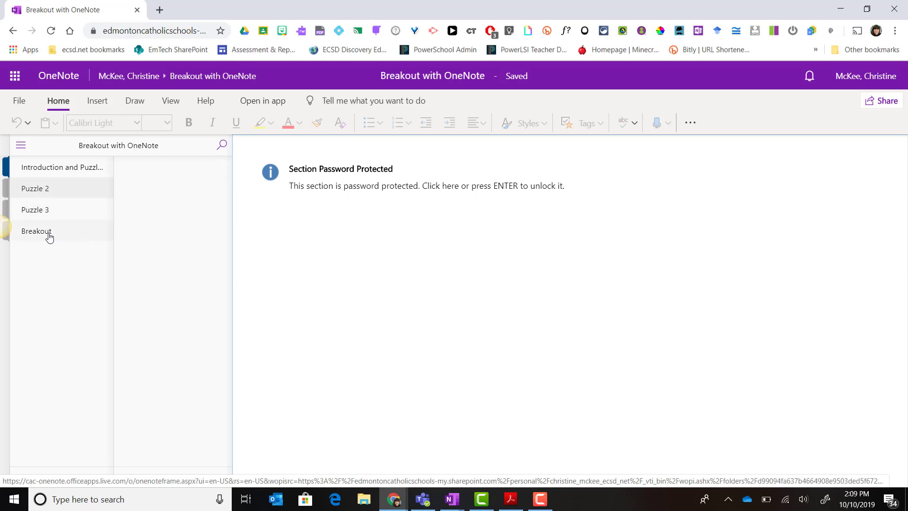